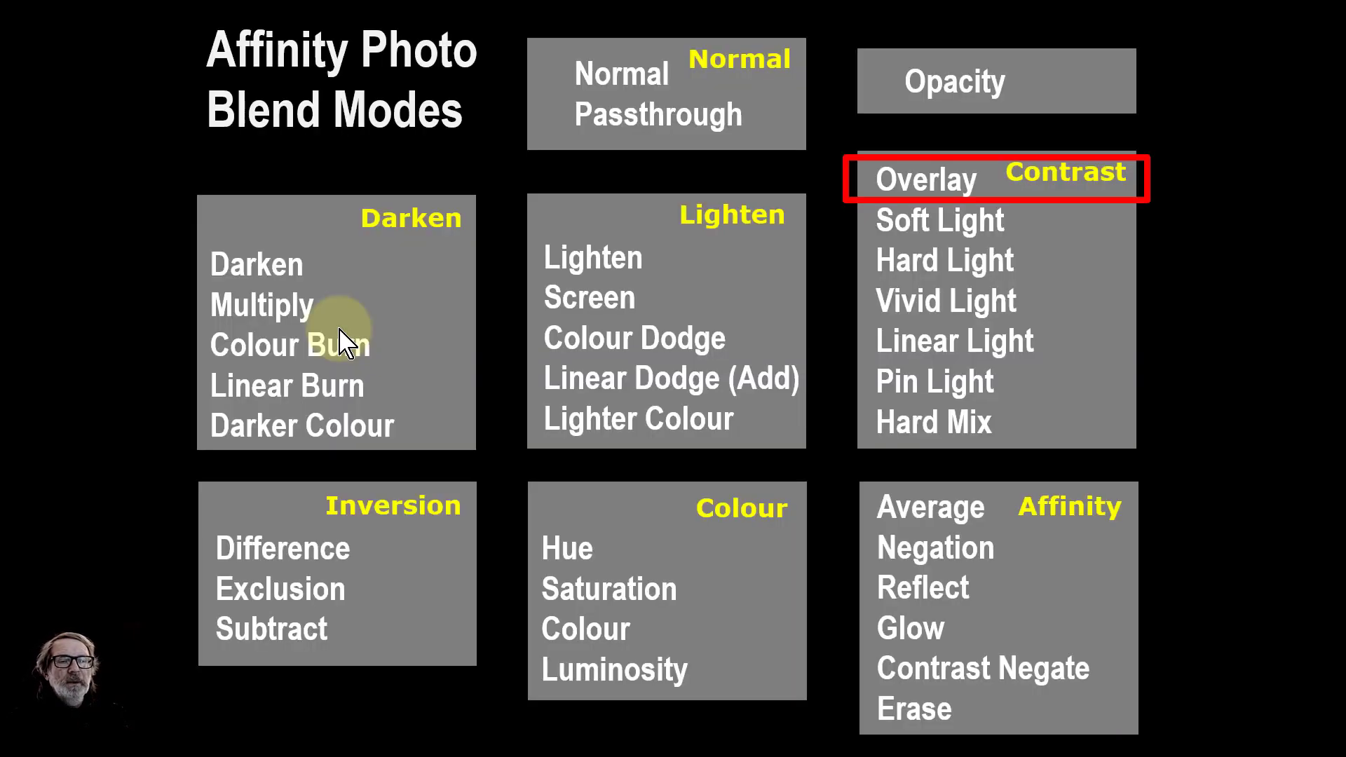
{"action": "mouse_move", "coordinate": [944, 197]}
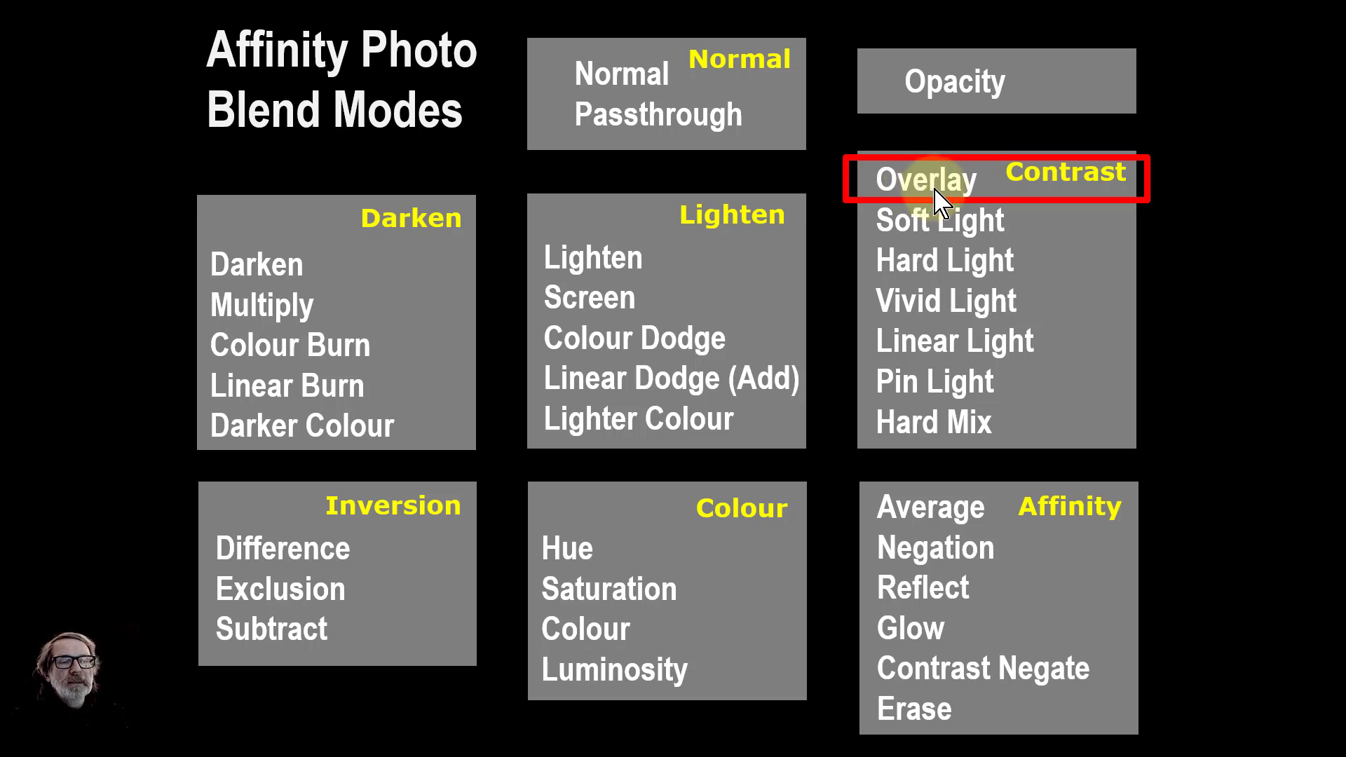
{"action": "mouse_move", "coordinate": [939, 291]}
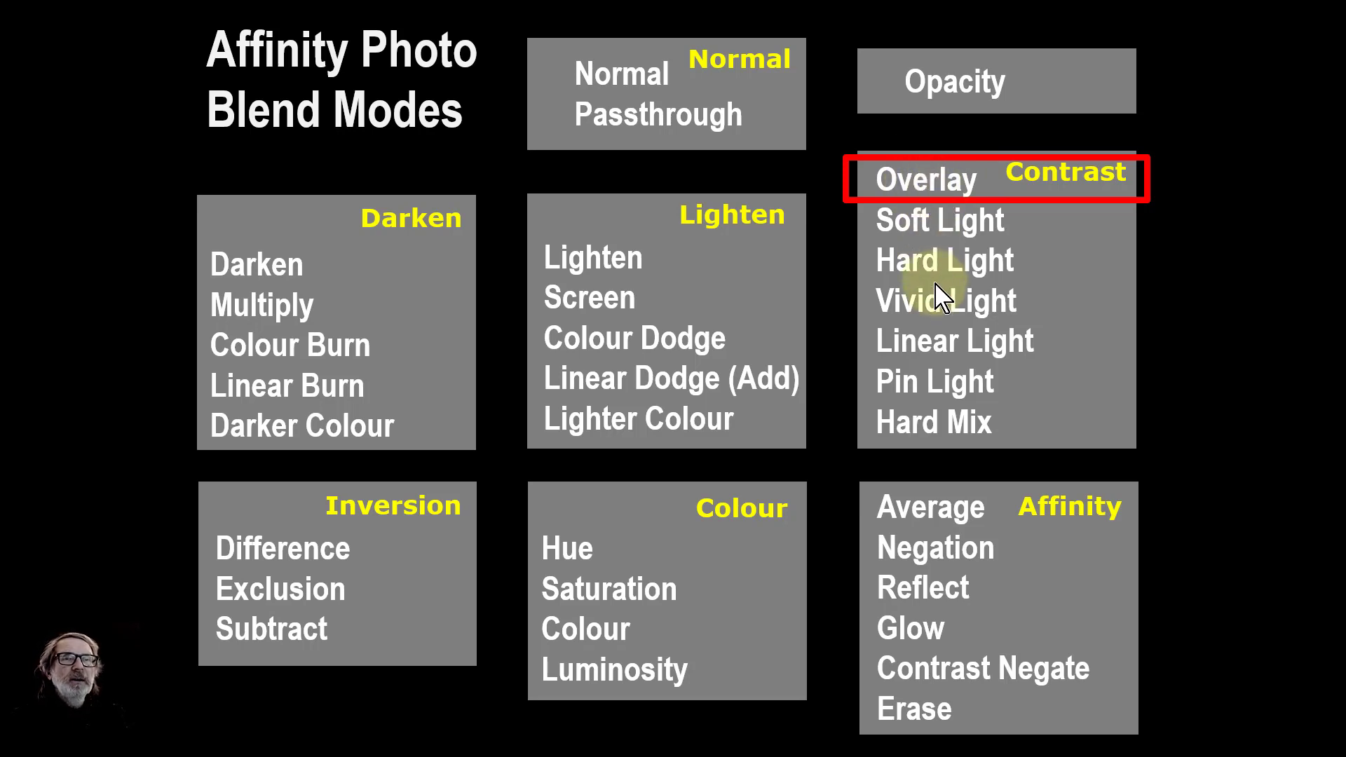
{"action": "mouse_move", "coordinate": [304, 313]}
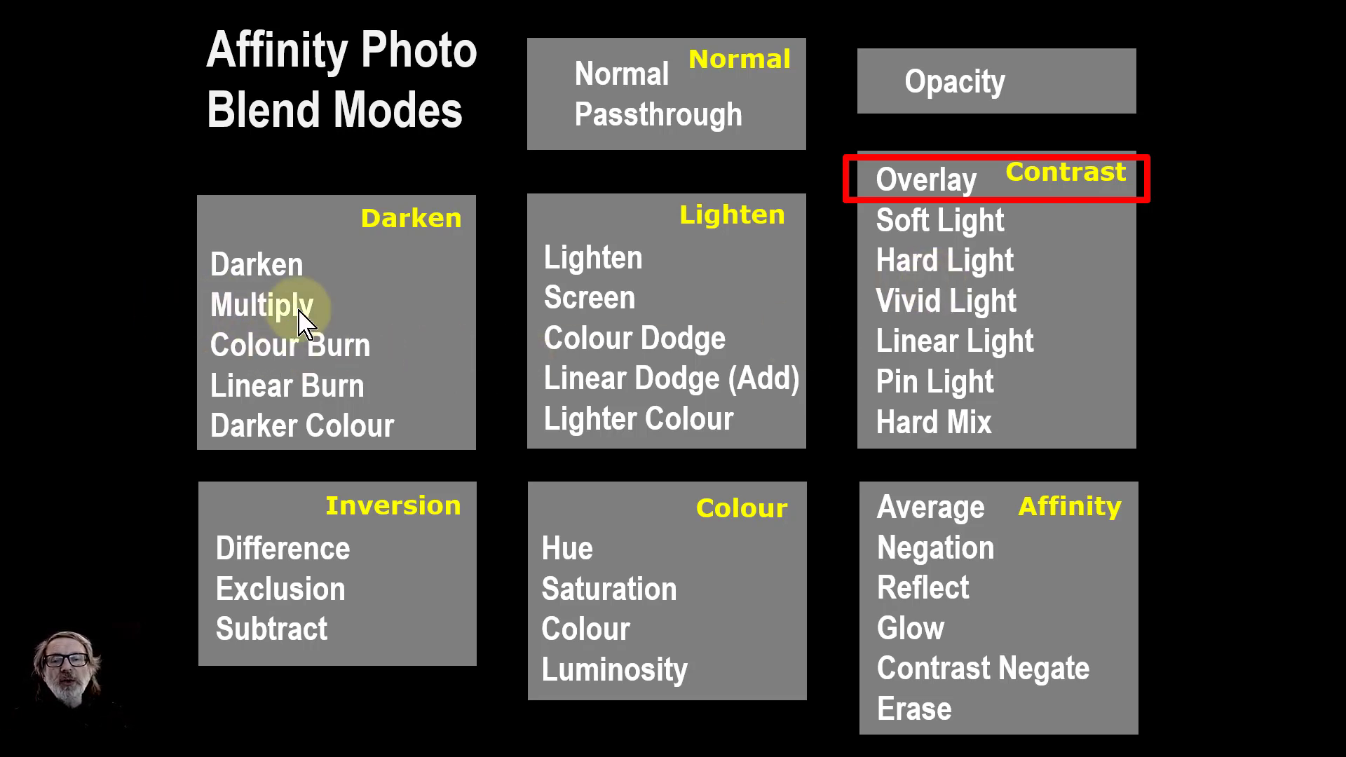
{"action": "mouse_move", "coordinate": [558, 318]}
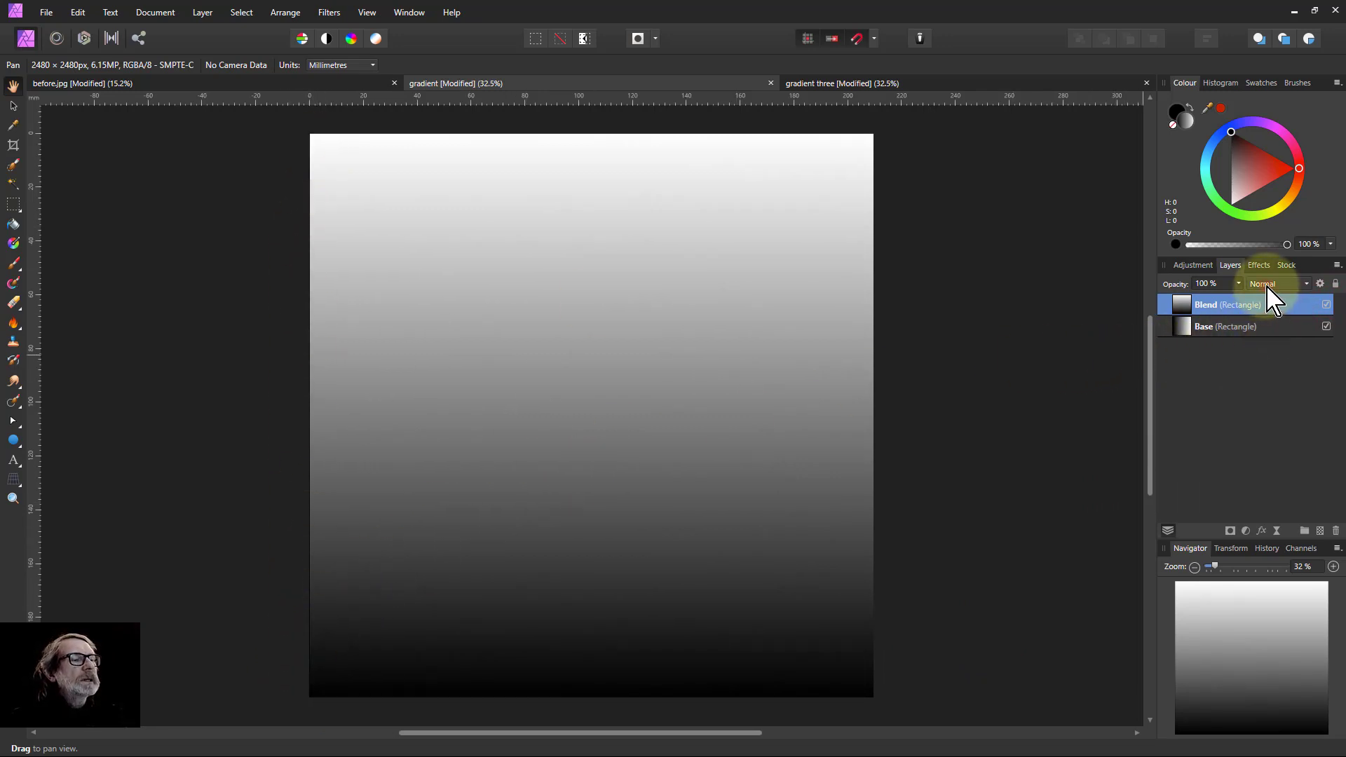
Switch the Blend layer's blend mode from Normal to Overlay.
{"action": "left_click", "coordinate": [1279, 284]}
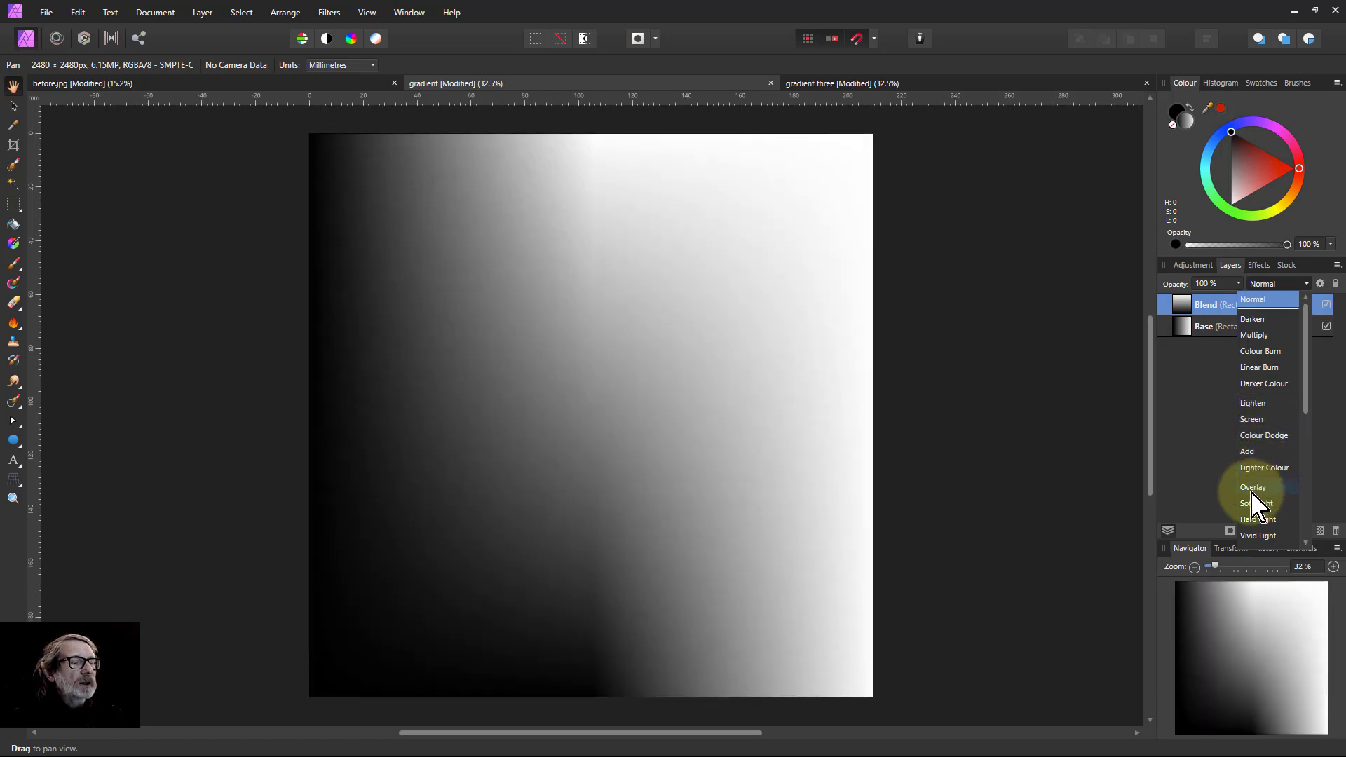
{"action": "left_click", "coordinate": [1252, 486]}
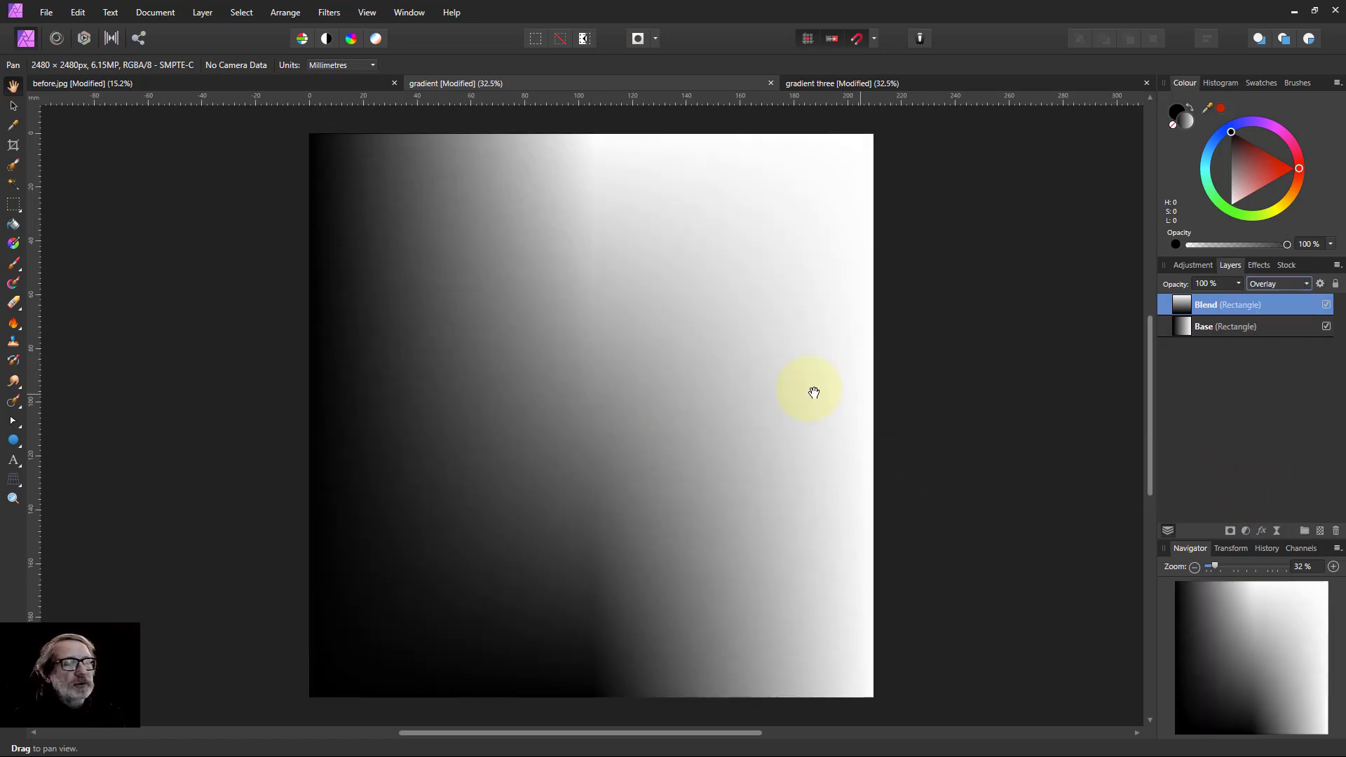
{"action": "mouse_move", "coordinate": [719, 592]}
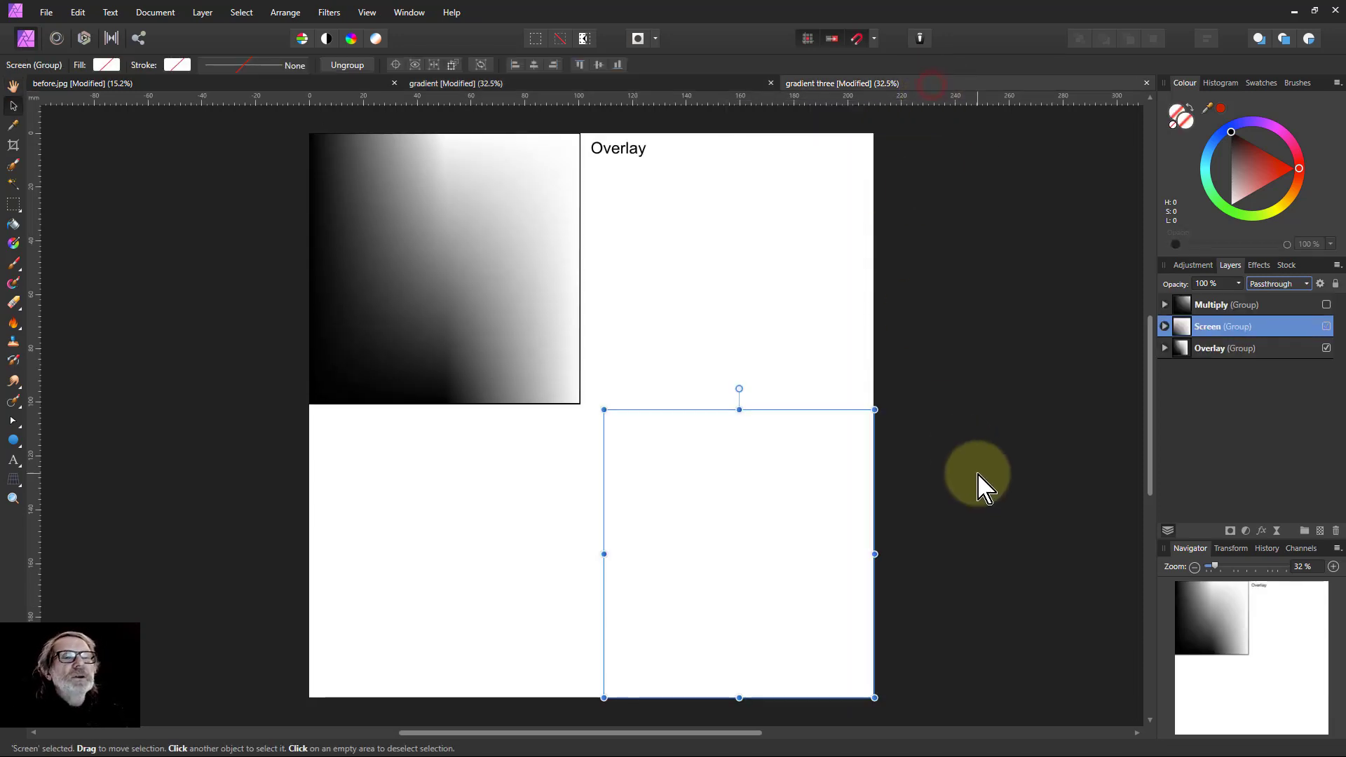
{"action": "mouse_move", "coordinate": [970, 481]}
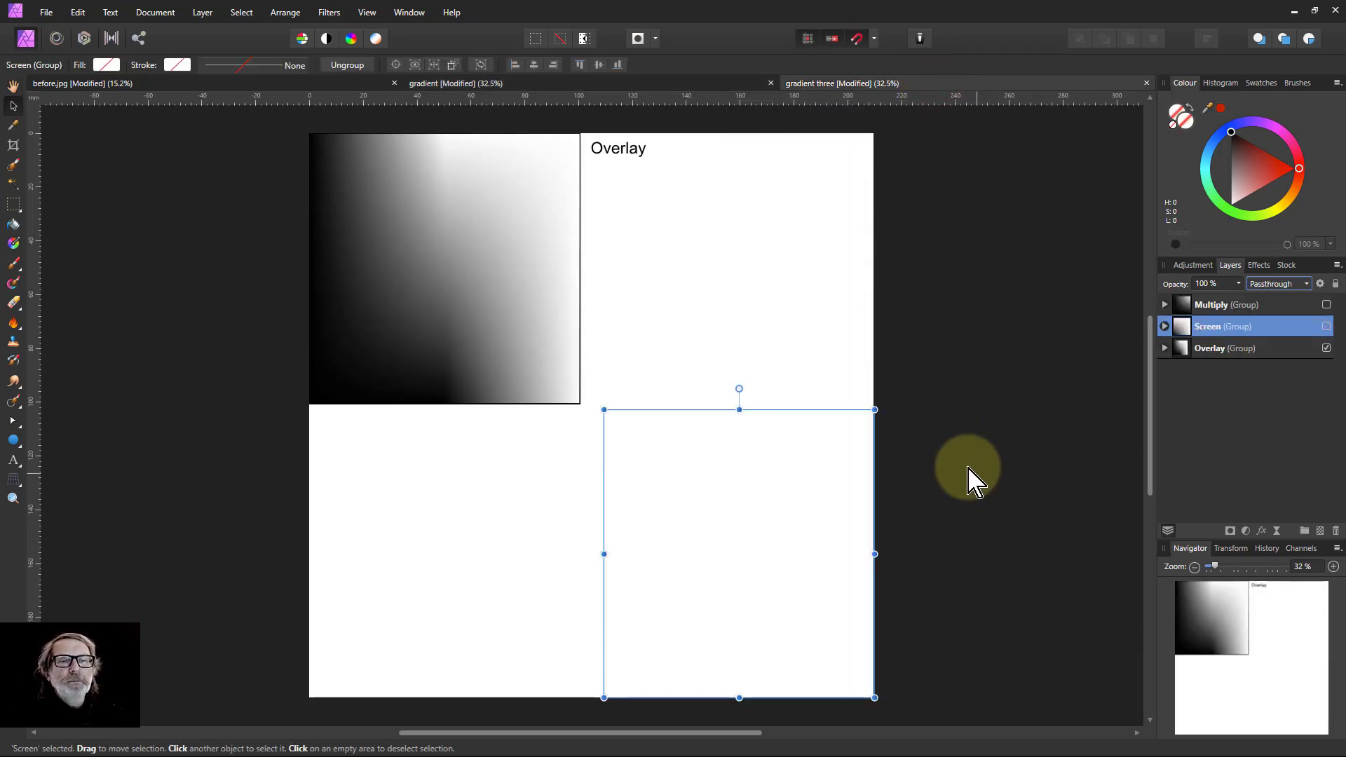
{"action": "mouse_move", "coordinate": [396, 250]}
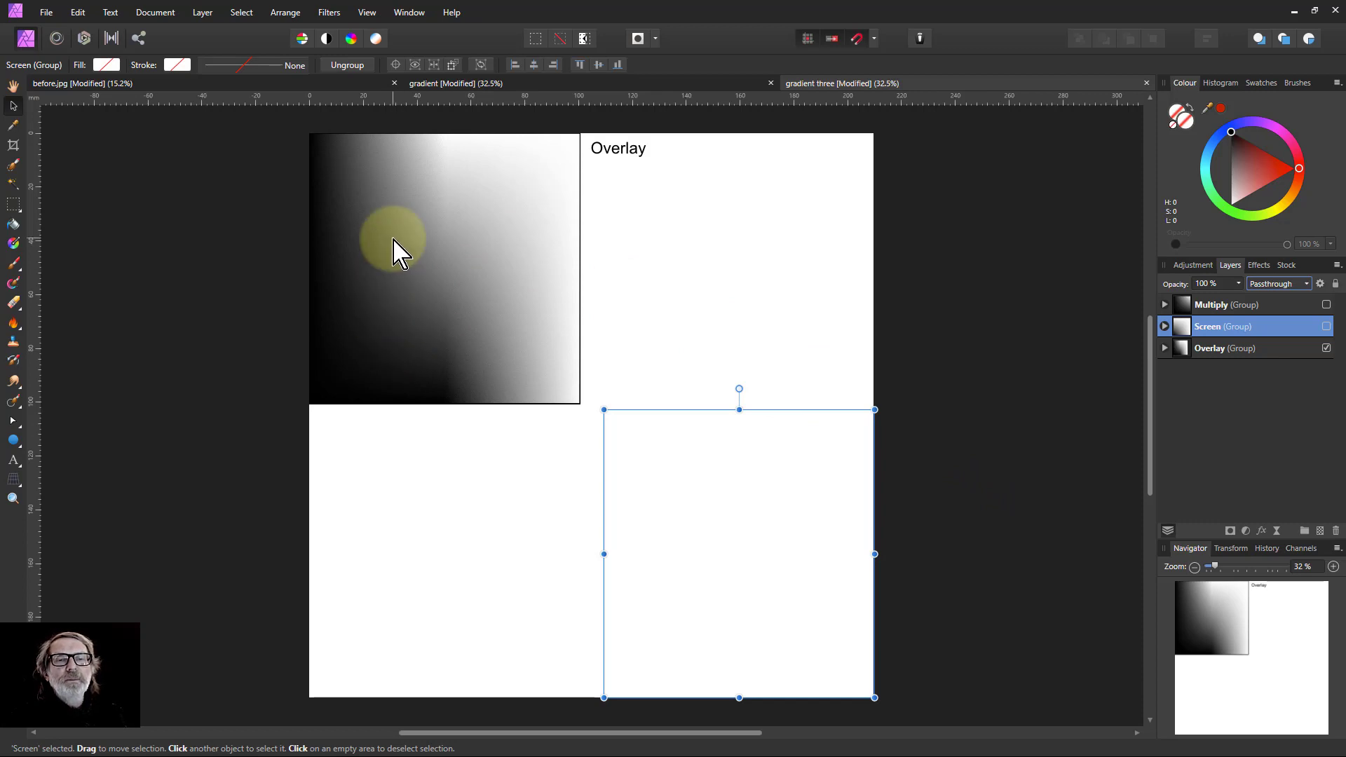
{"action": "mouse_move", "coordinate": [602, 308]}
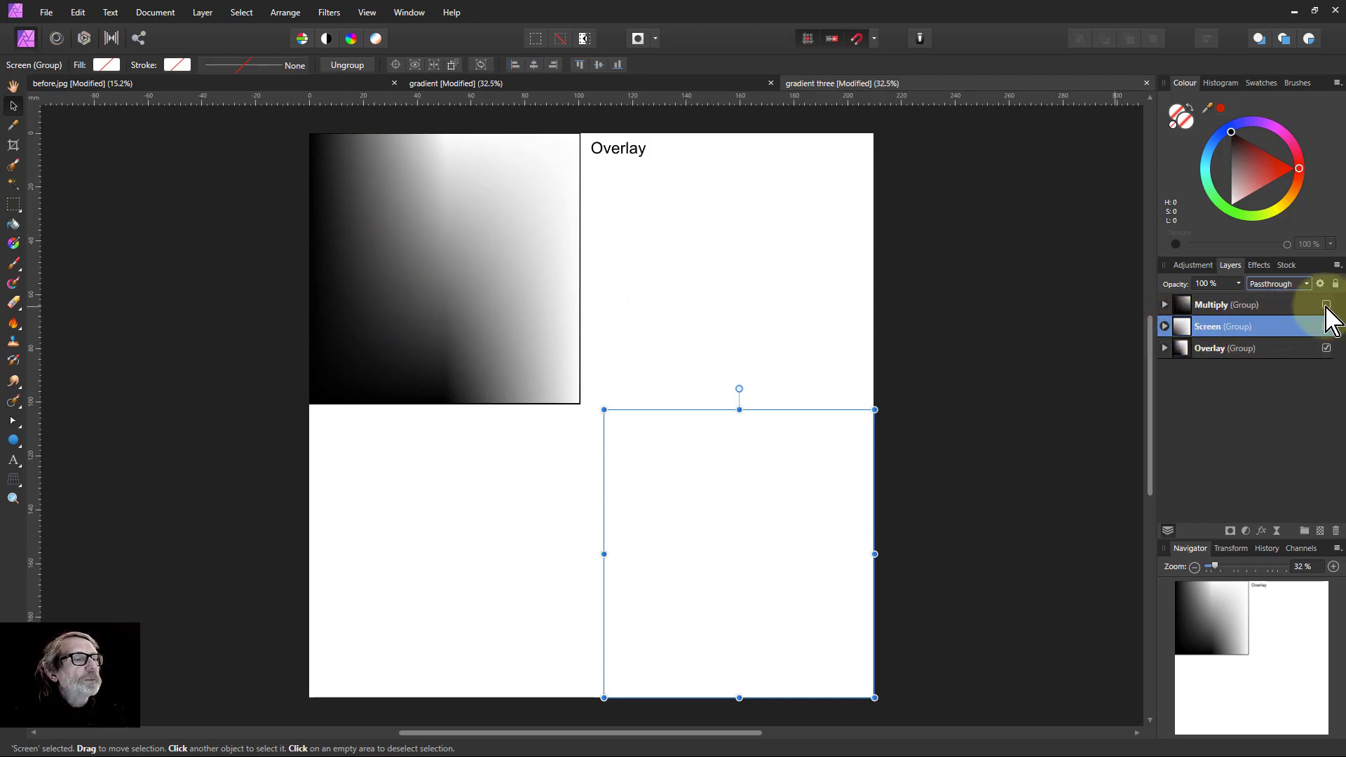
Show the Multiply and Screen result groups and expand them to reach their red midline layers.
{"action": "left_click", "coordinate": [1326, 304]}
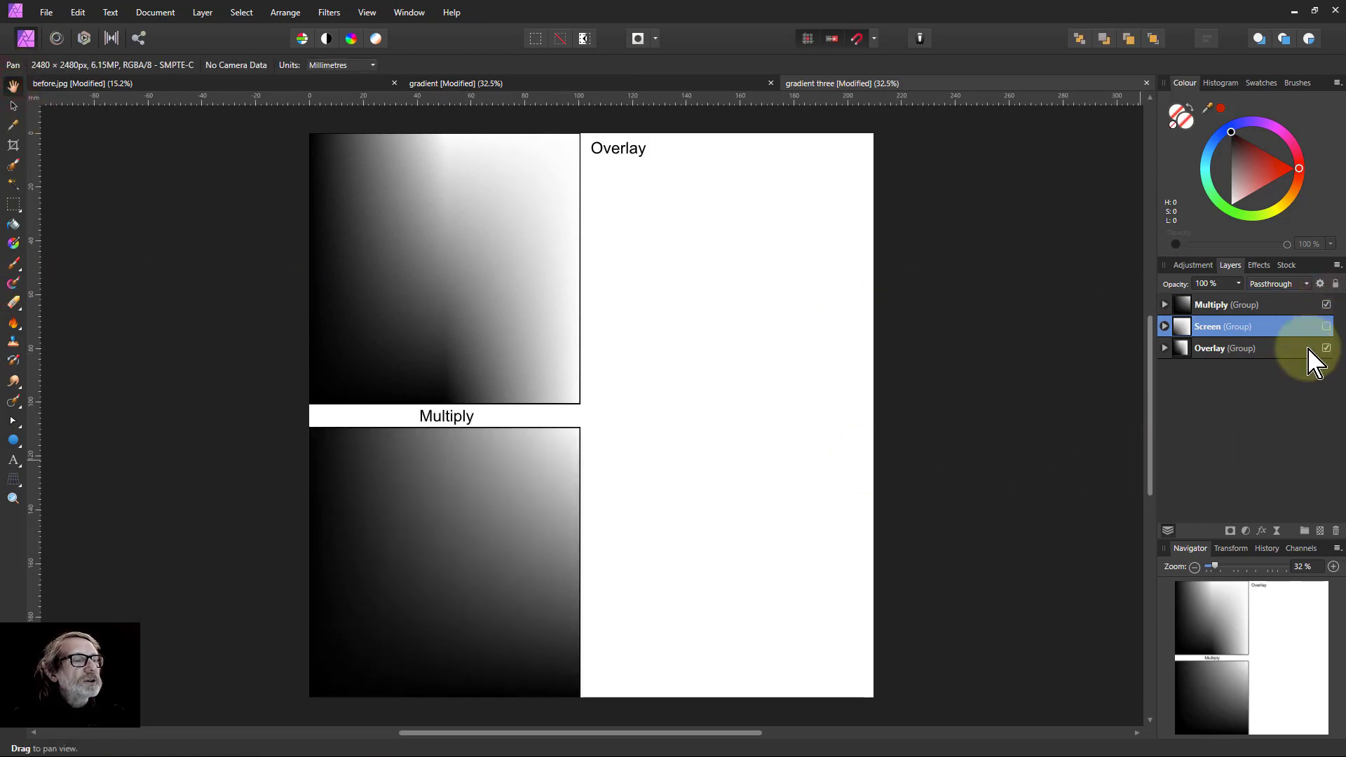
{"action": "left_click", "coordinate": [1326, 327]}
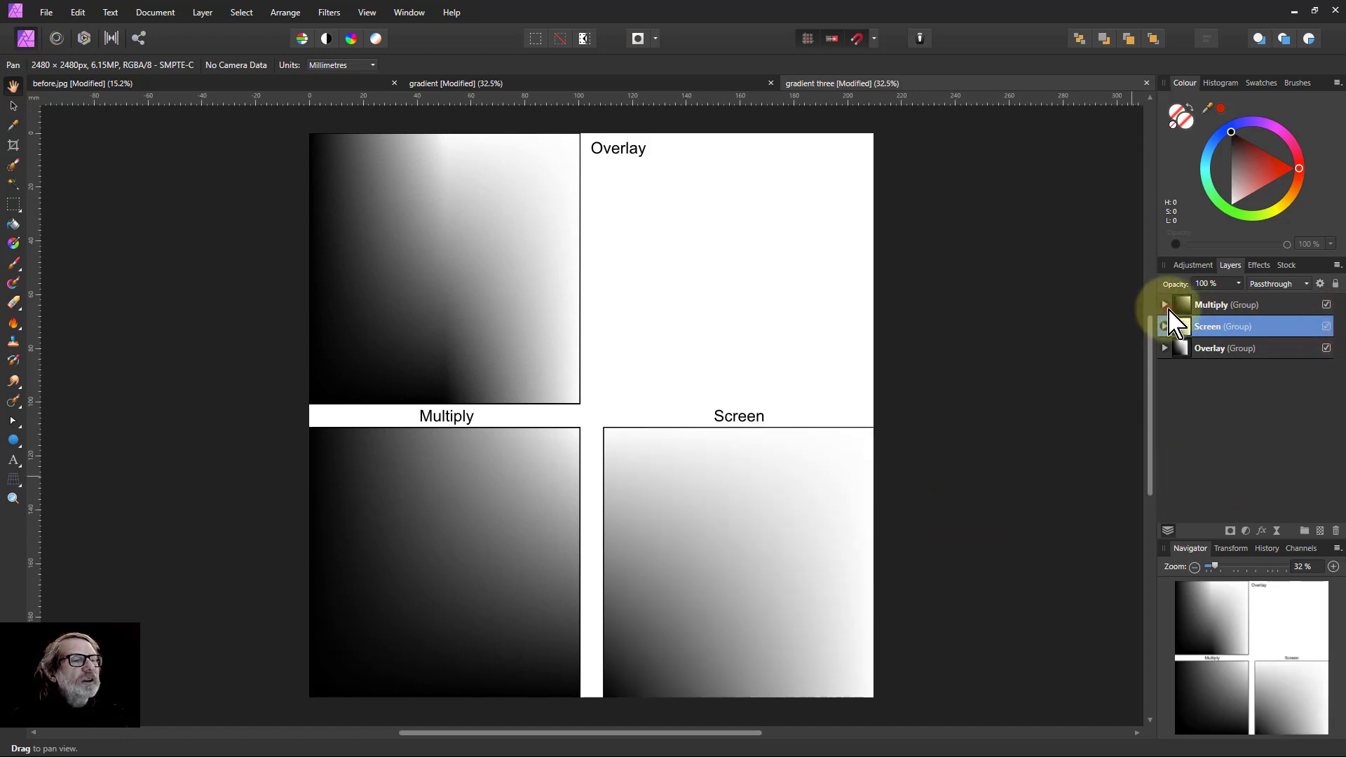
{"action": "left_click", "coordinate": [1164, 304]}
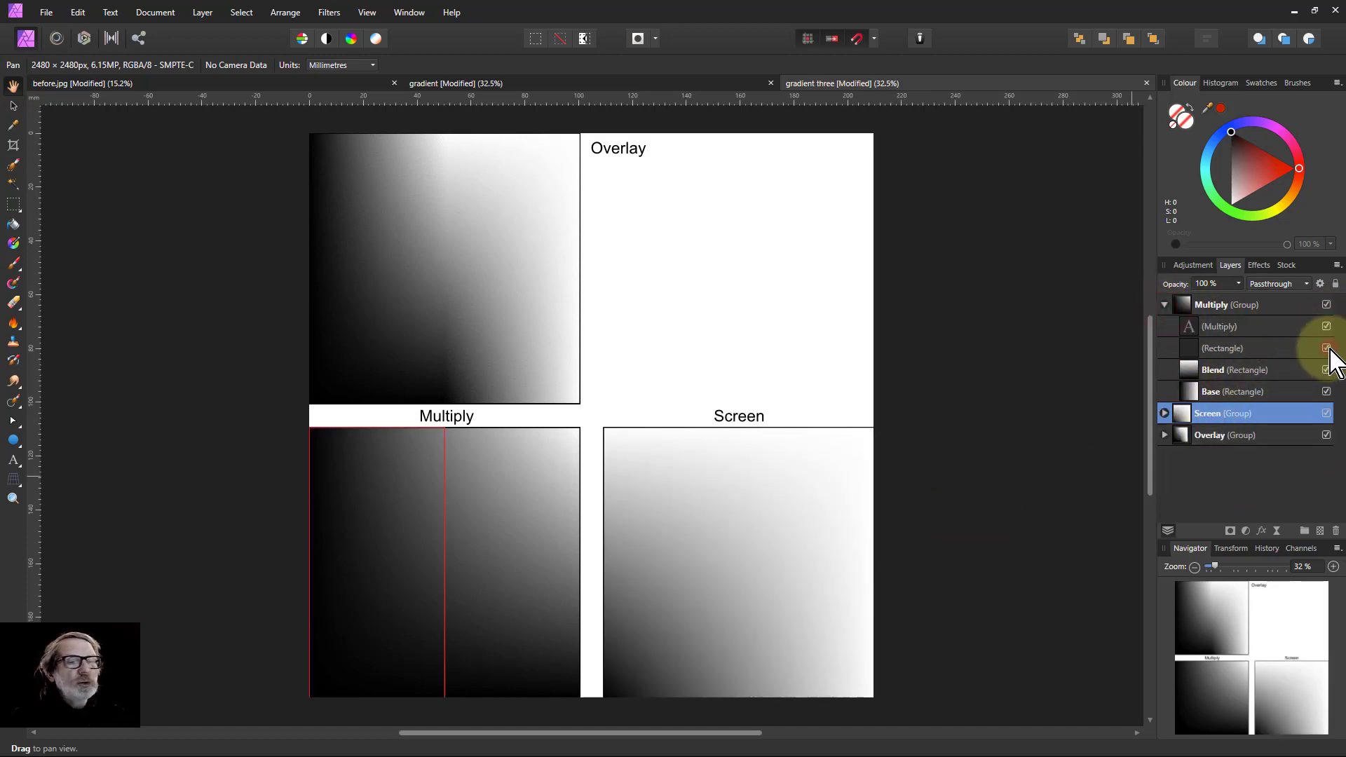
{"action": "left_click", "coordinate": [1326, 348]}
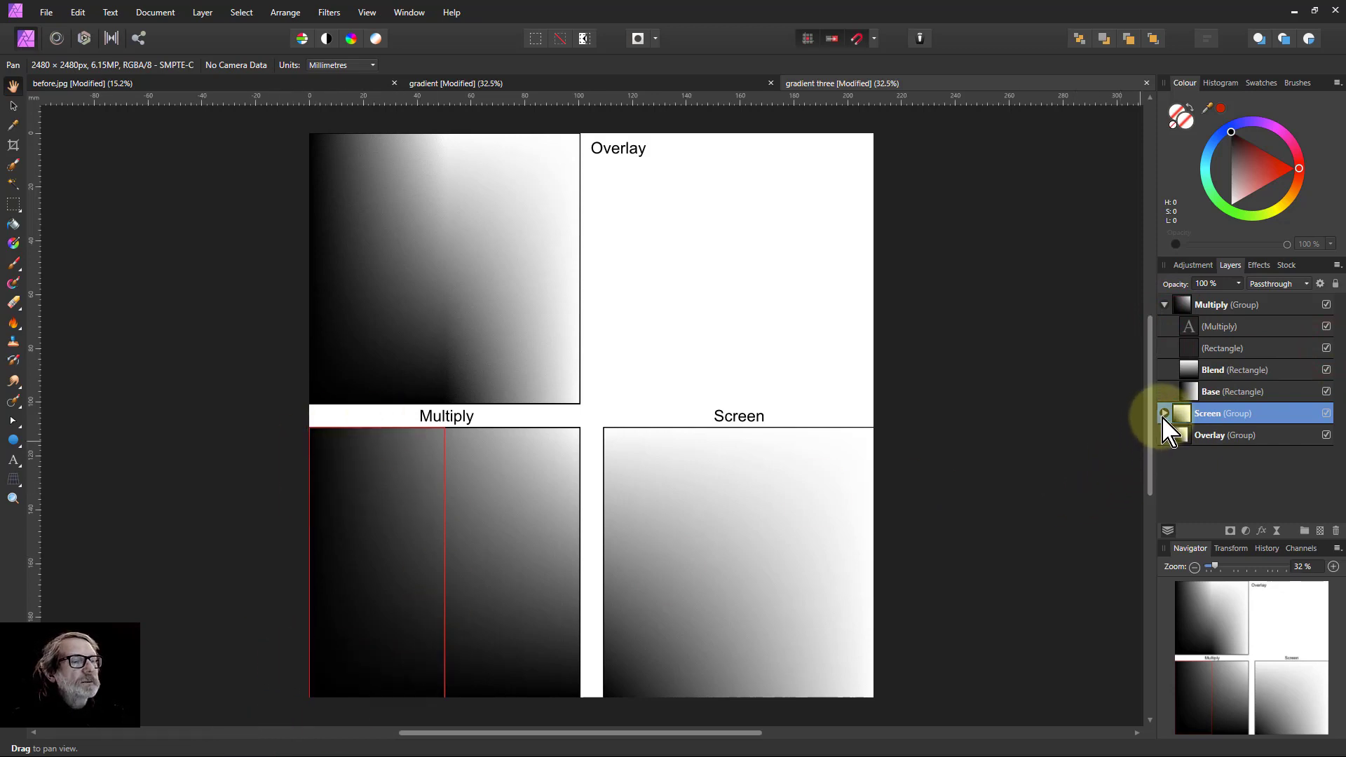
{"action": "left_click", "coordinate": [1165, 413]}
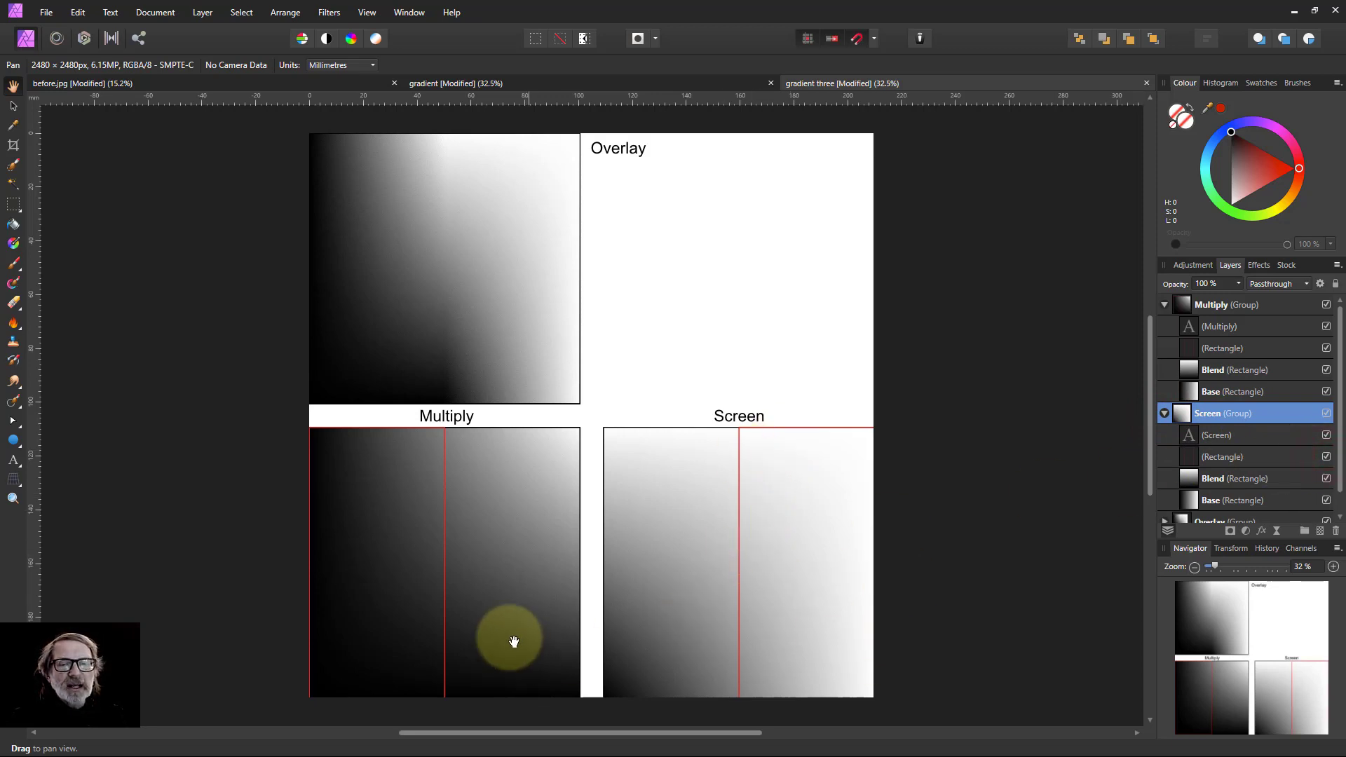
{"action": "mouse_move", "coordinate": [884, 563]}
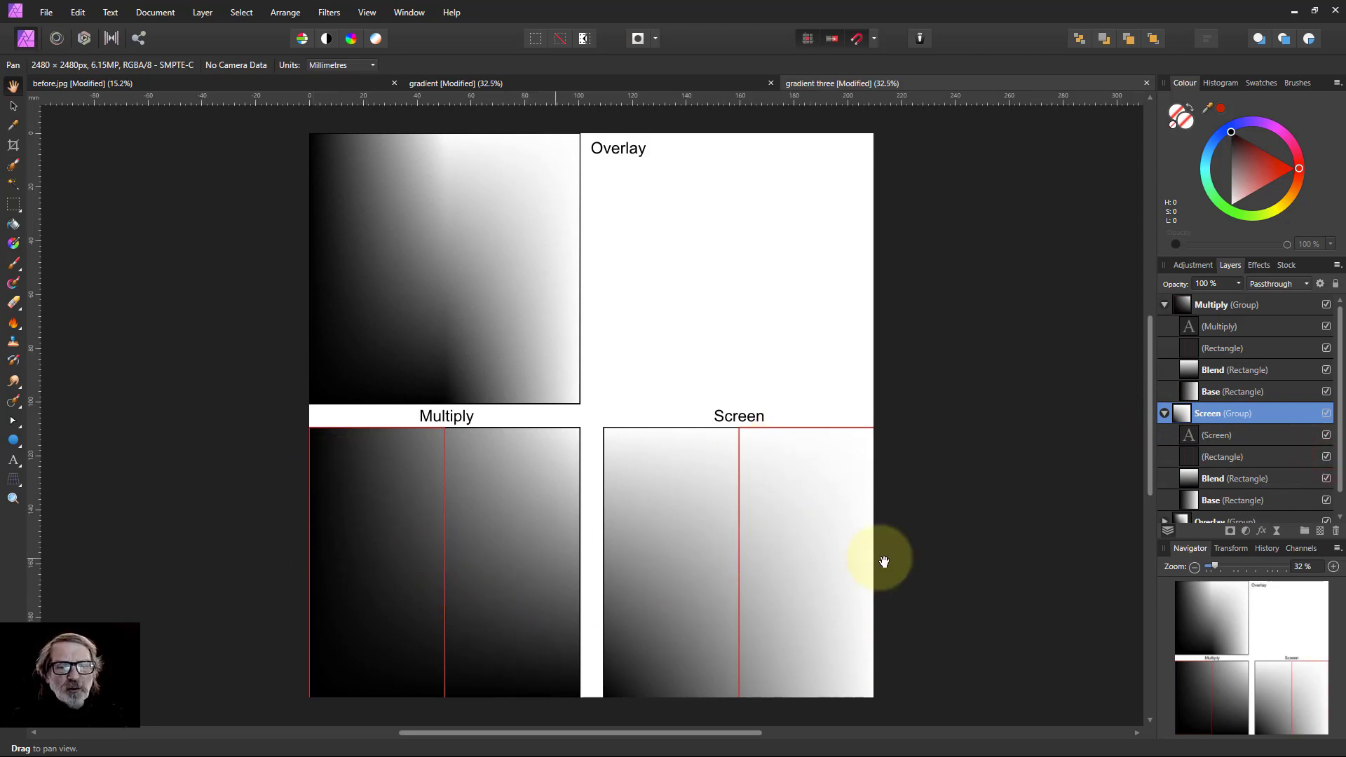
{"action": "mouse_move", "coordinate": [442, 219]}
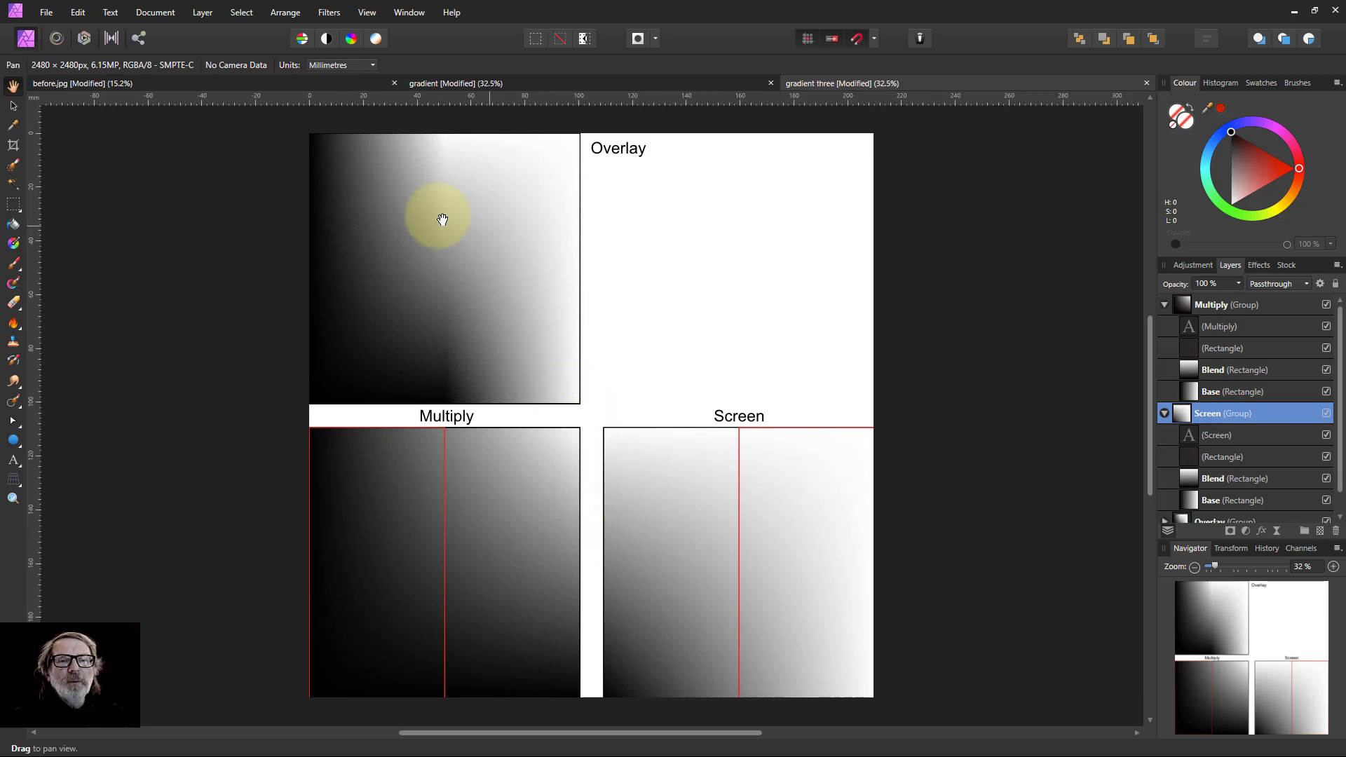
{"action": "mouse_move", "coordinate": [501, 238]}
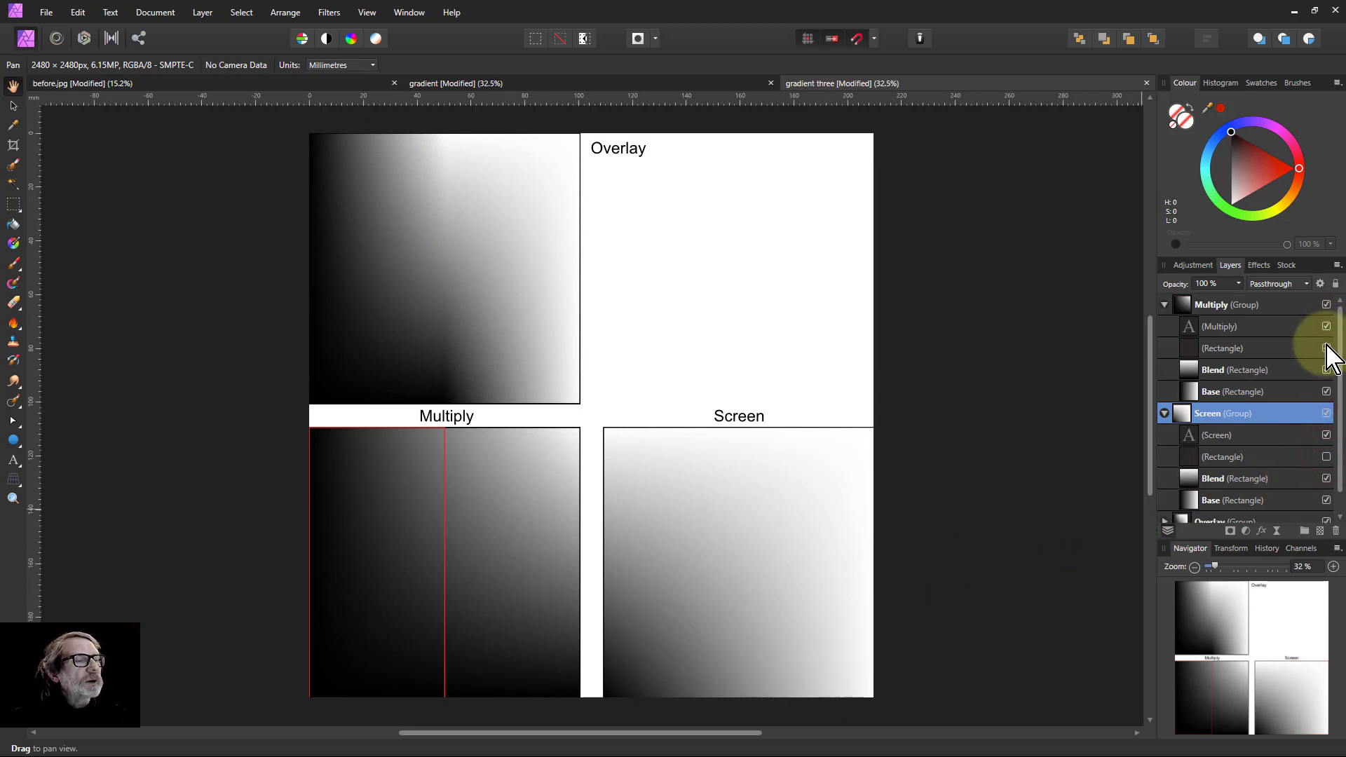
Collapse the Multiply and Screen groups so only the three group rows remain listed.
{"action": "left_click", "coordinate": [1165, 304]}
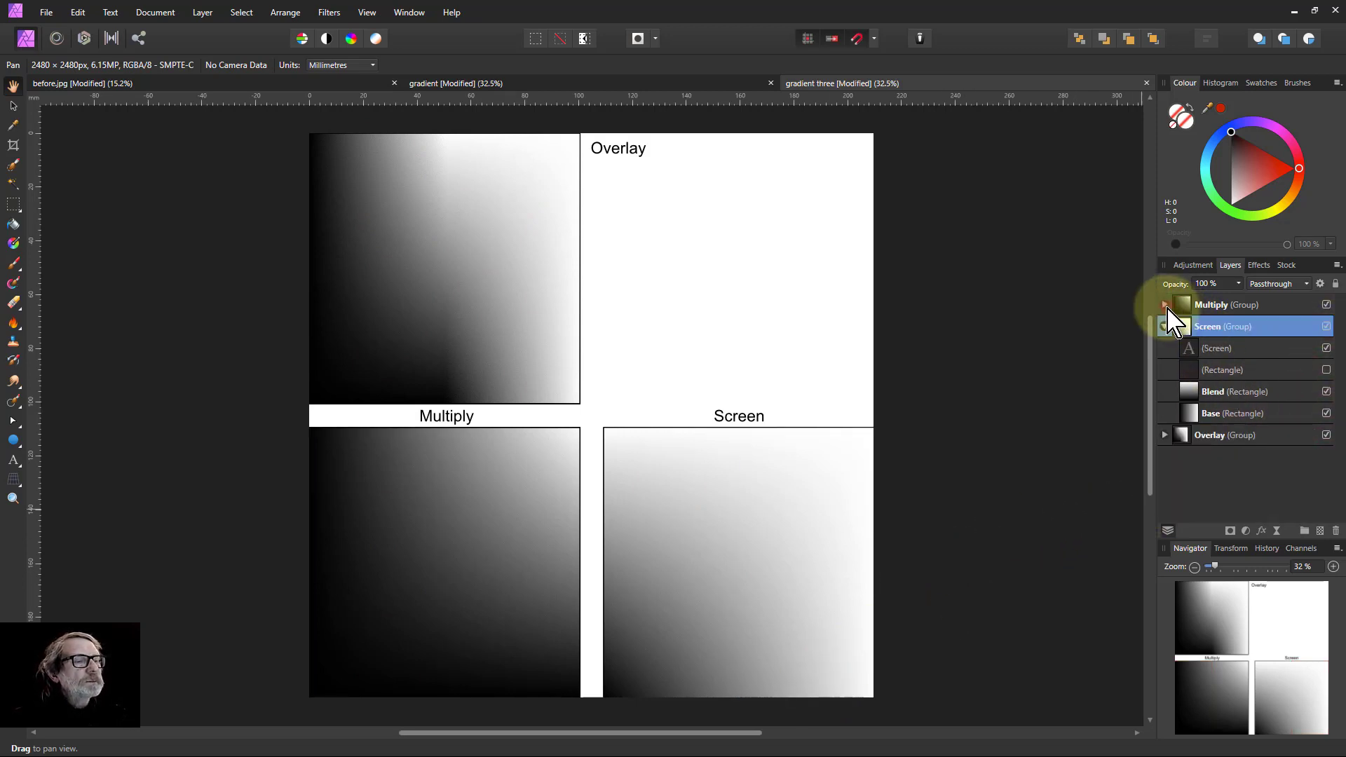
{"action": "left_click", "coordinate": [1165, 327]}
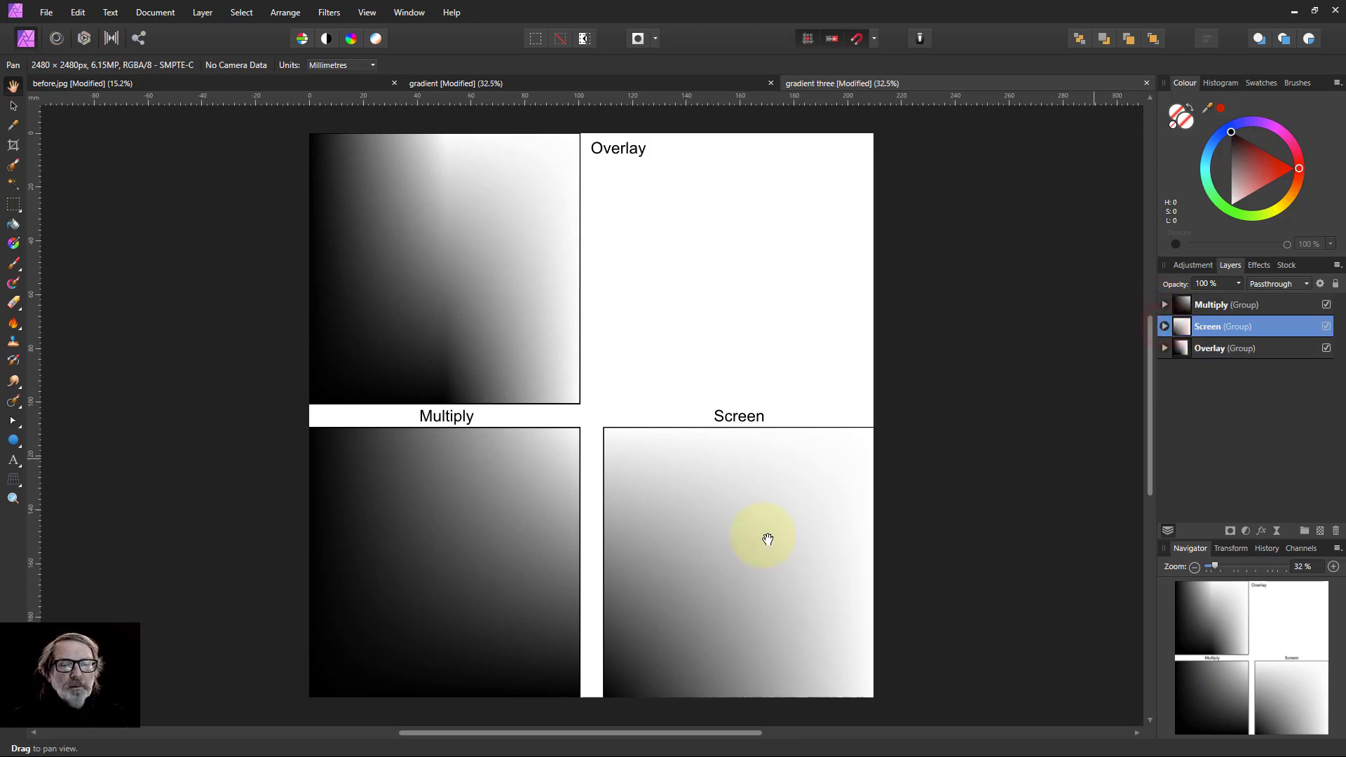
{"action": "mouse_move", "coordinate": [384, 132]}
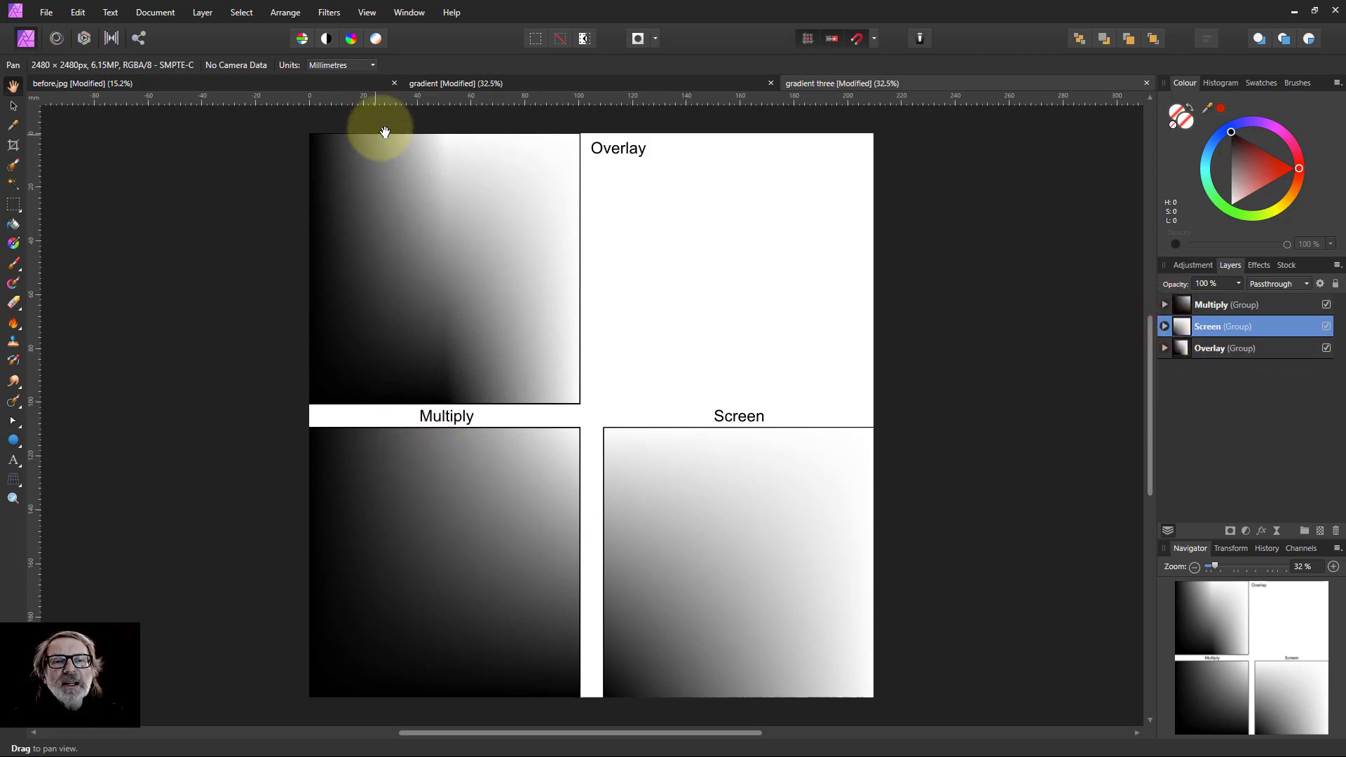
{"action": "mouse_move", "coordinate": [380, 197]}
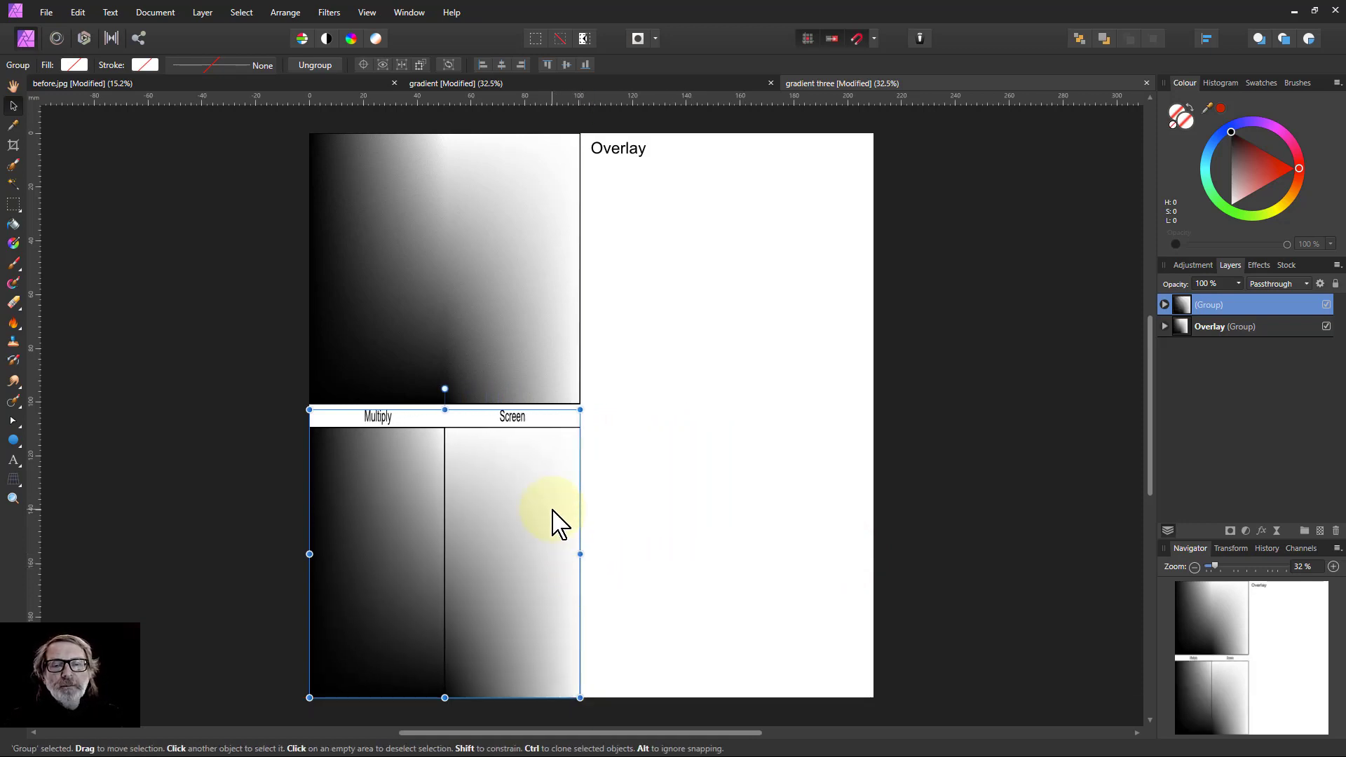
{"action": "mouse_move", "coordinate": [331, 506]}
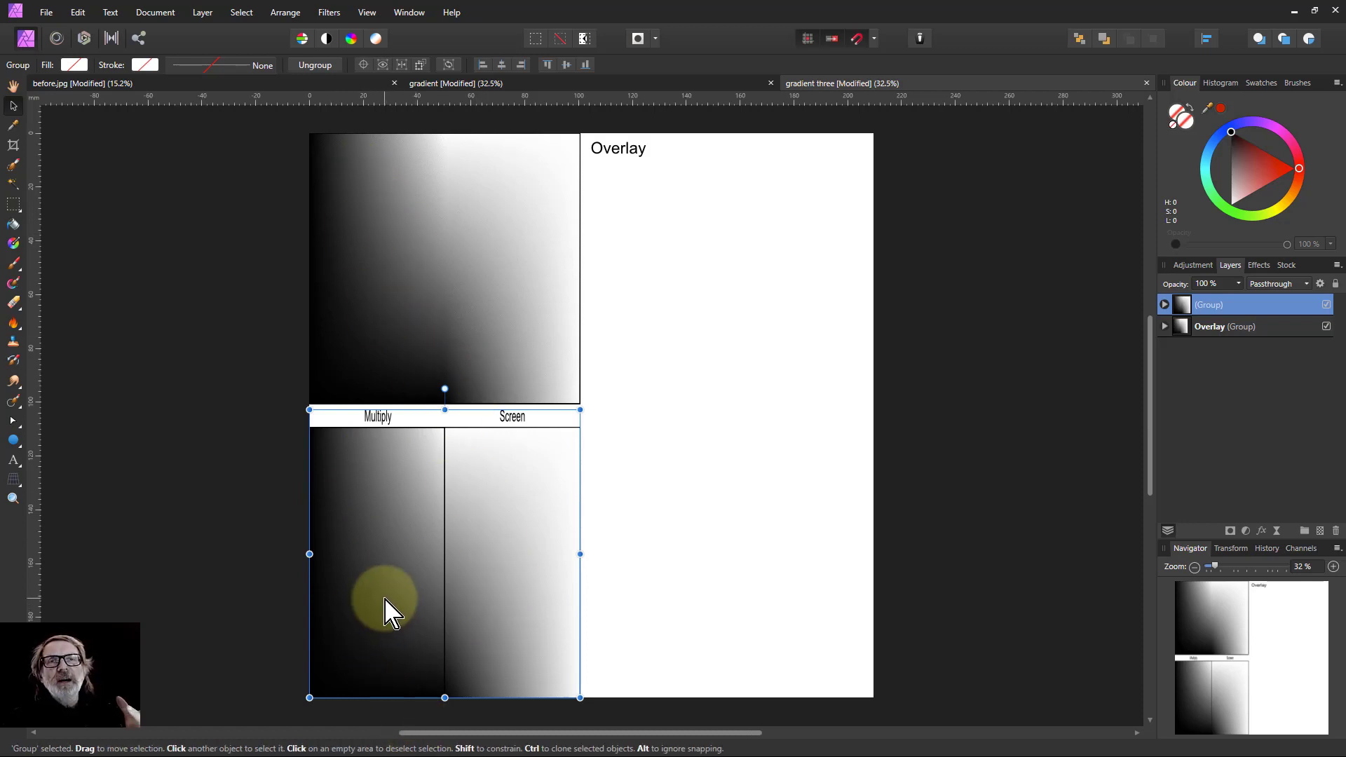
{"action": "mouse_move", "coordinate": [335, 699]}
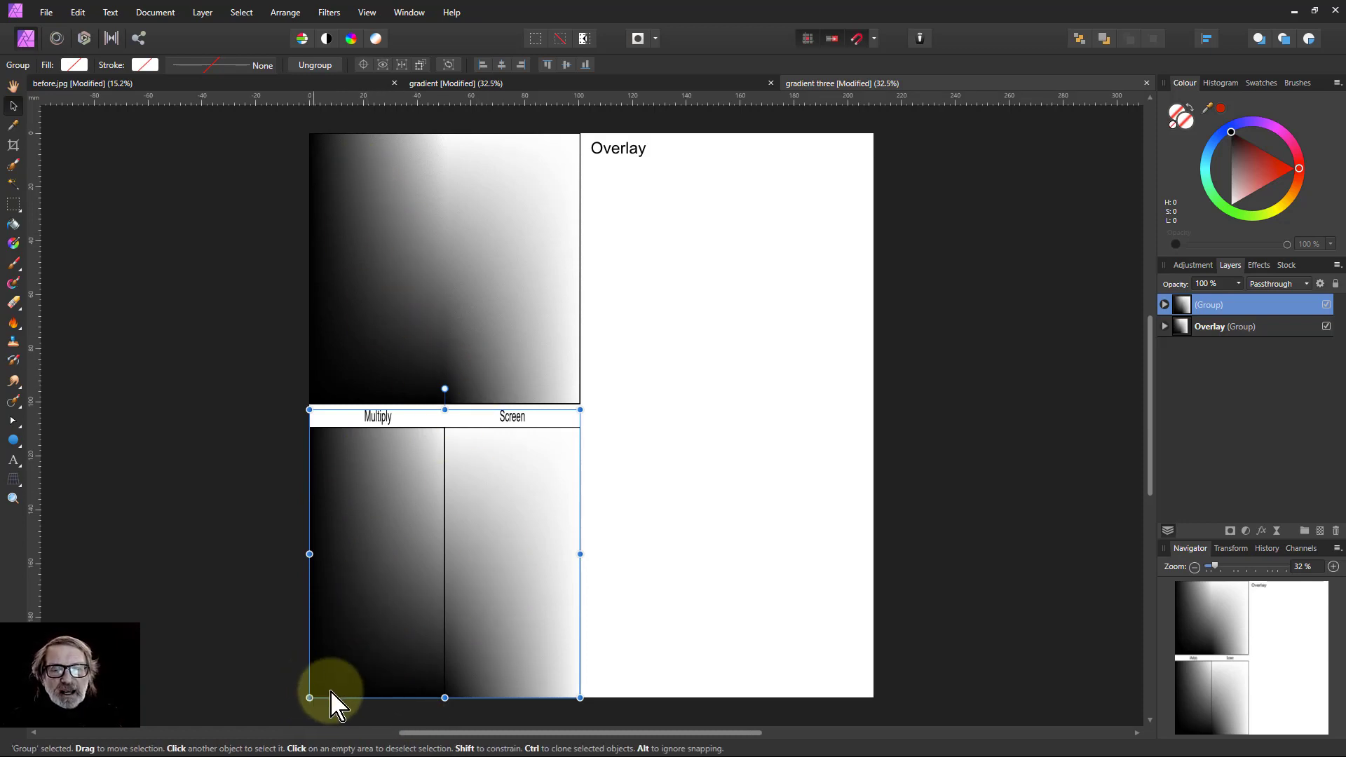
{"action": "mouse_move", "coordinate": [324, 704]}
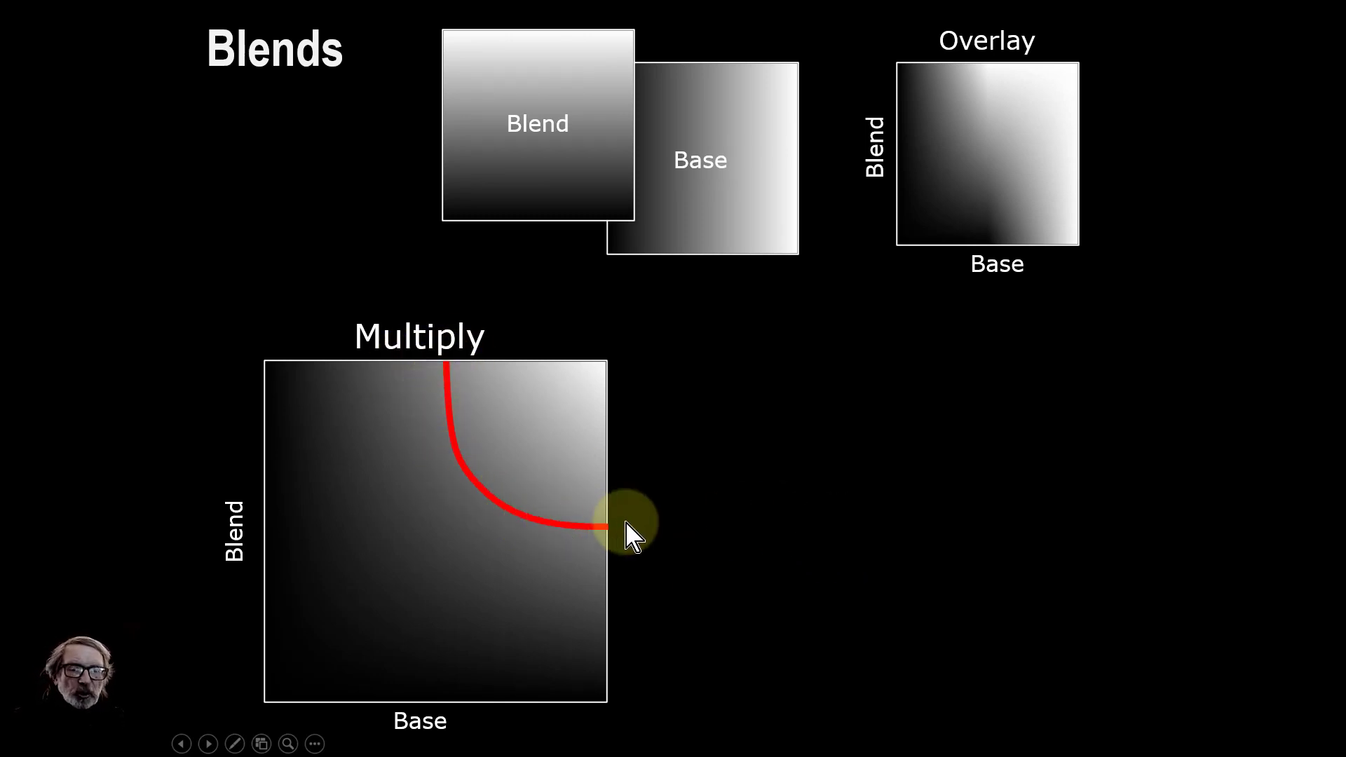
{"action": "mouse_move", "coordinate": [433, 481]}
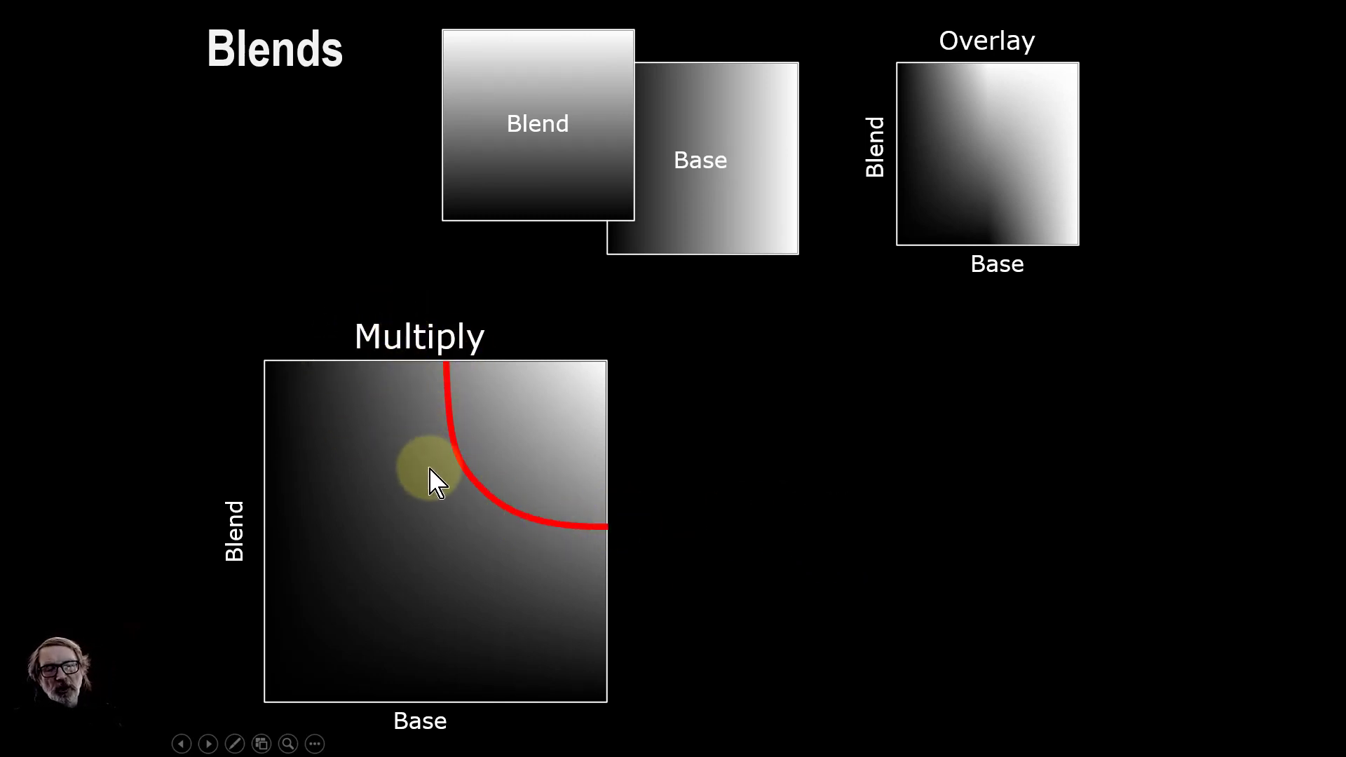
{"action": "mouse_move", "coordinate": [747, 476]}
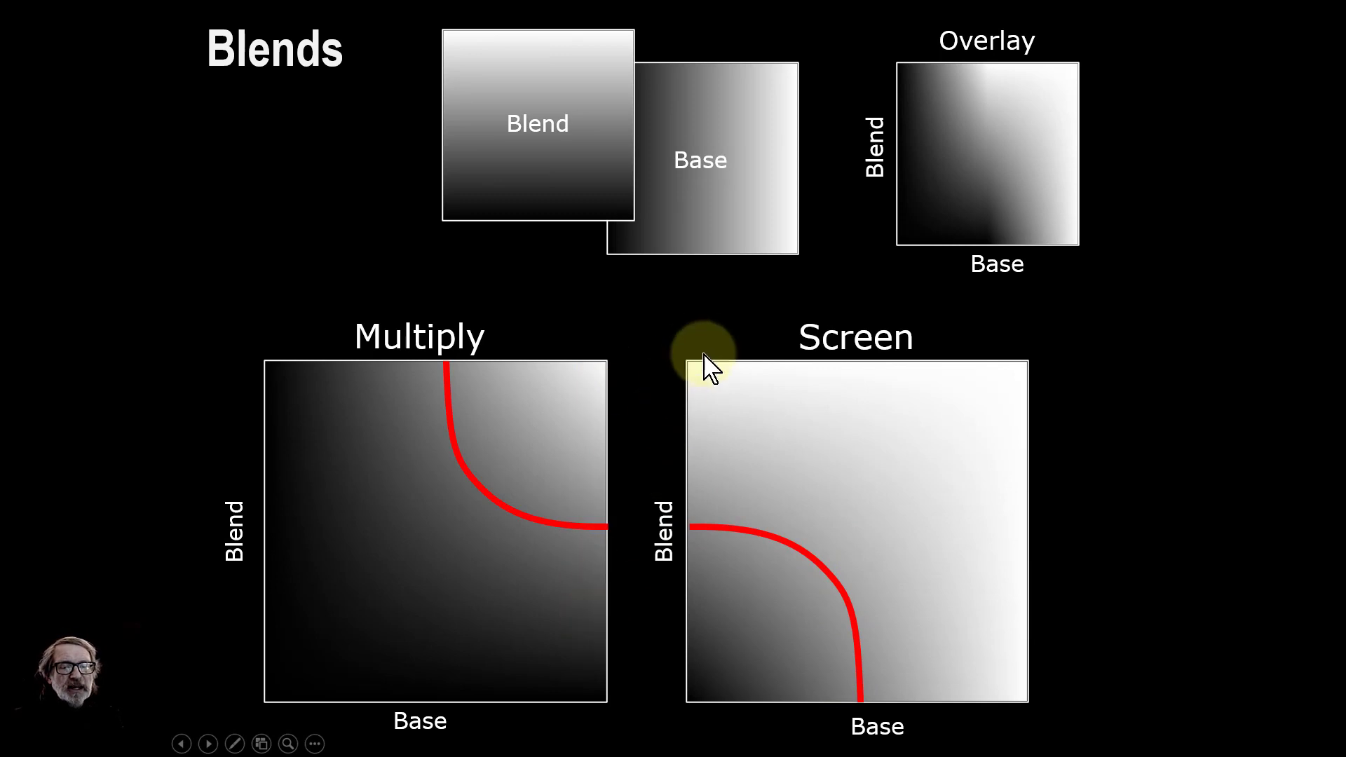
{"action": "mouse_move", "coordinate": [678, 717]}
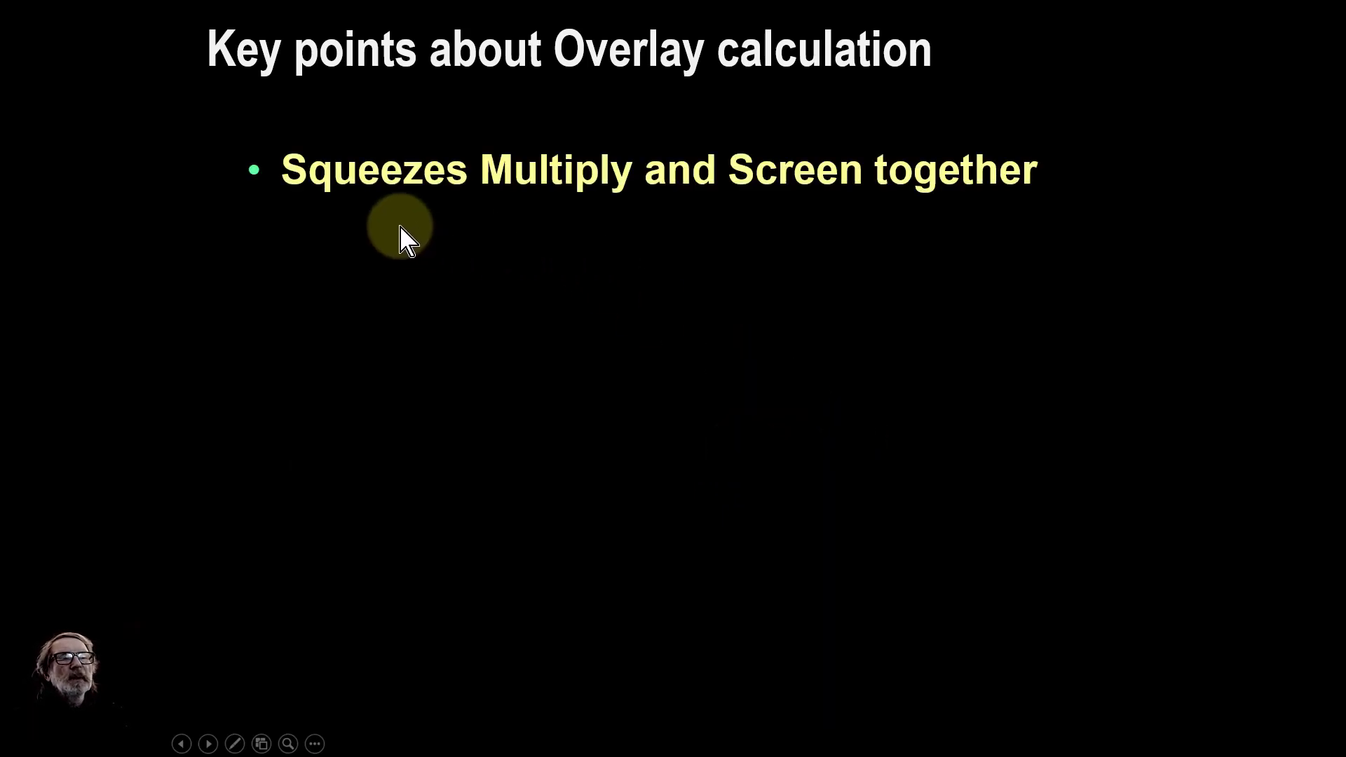
{"action": "mouse_move", "coordinate": [762, 238]}
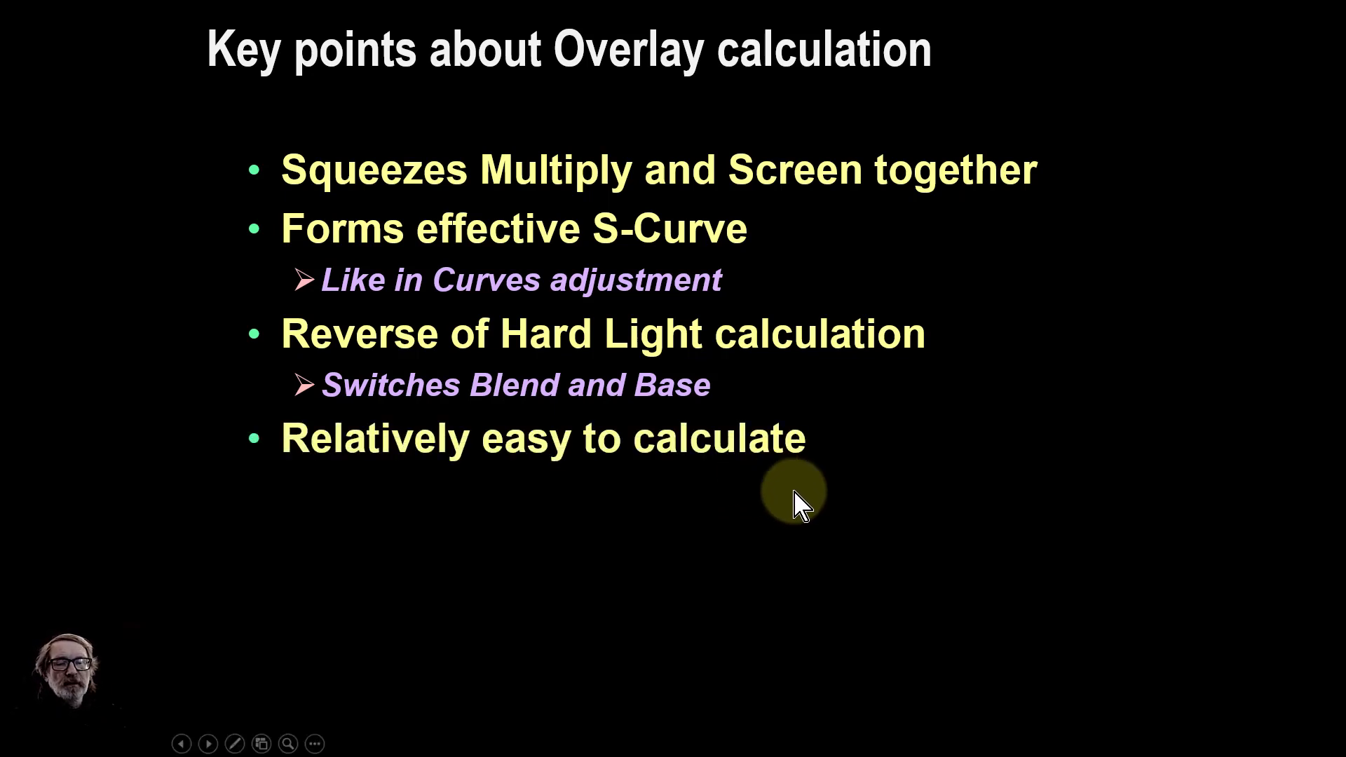
{"action": "mouse_move", "coordinate": [776, 502]}
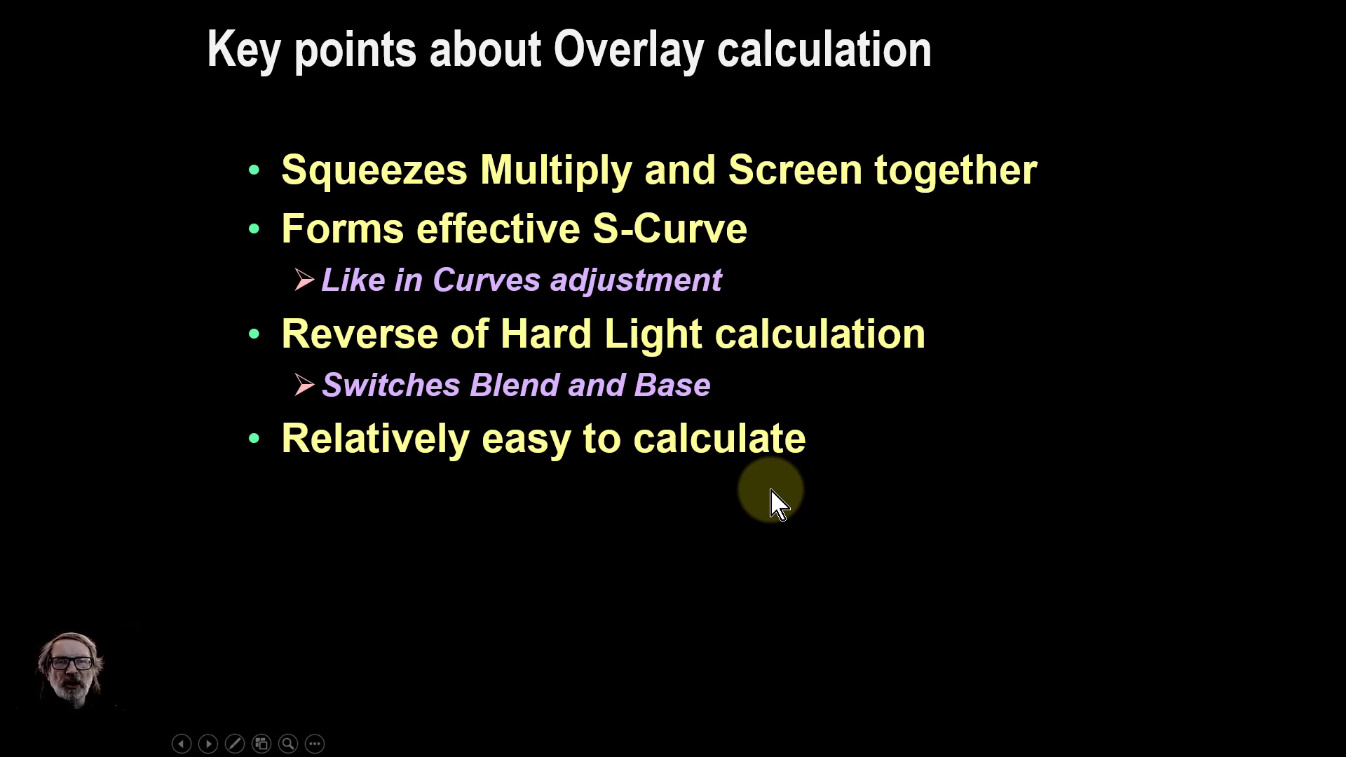
{"action": "mouse_move", "coordinate": [825, 497]}
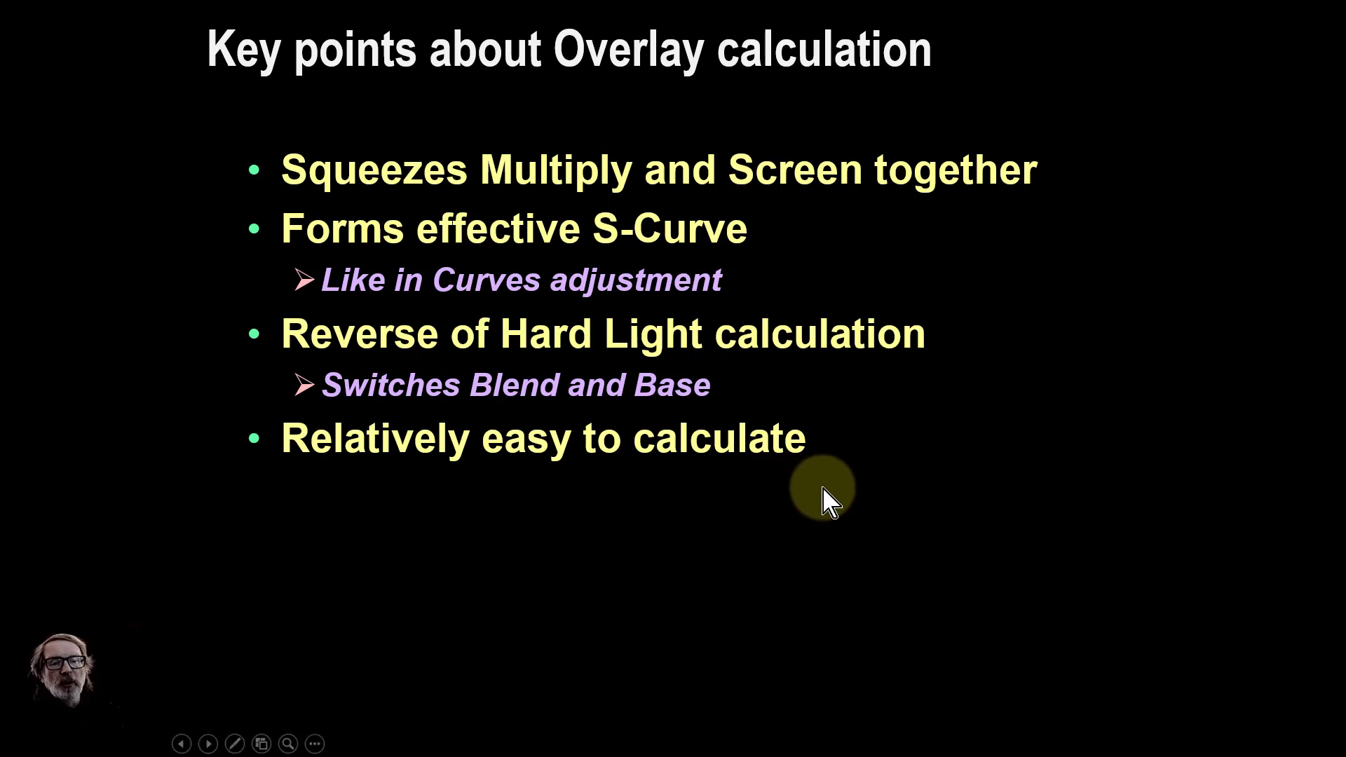
{"action": "mouse_move", "coordinate": [768, 523]}
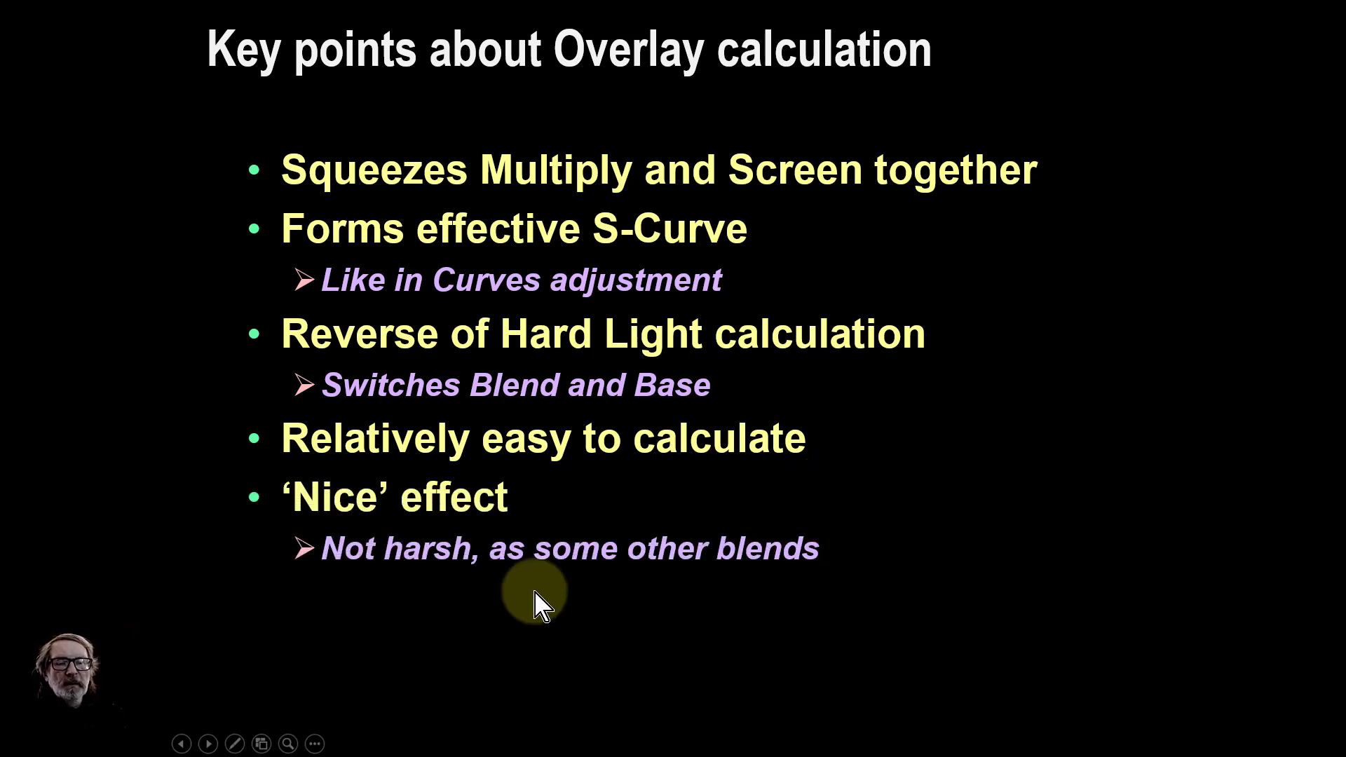
{"action": "mouse_move", "coordinate": [584, 602]}
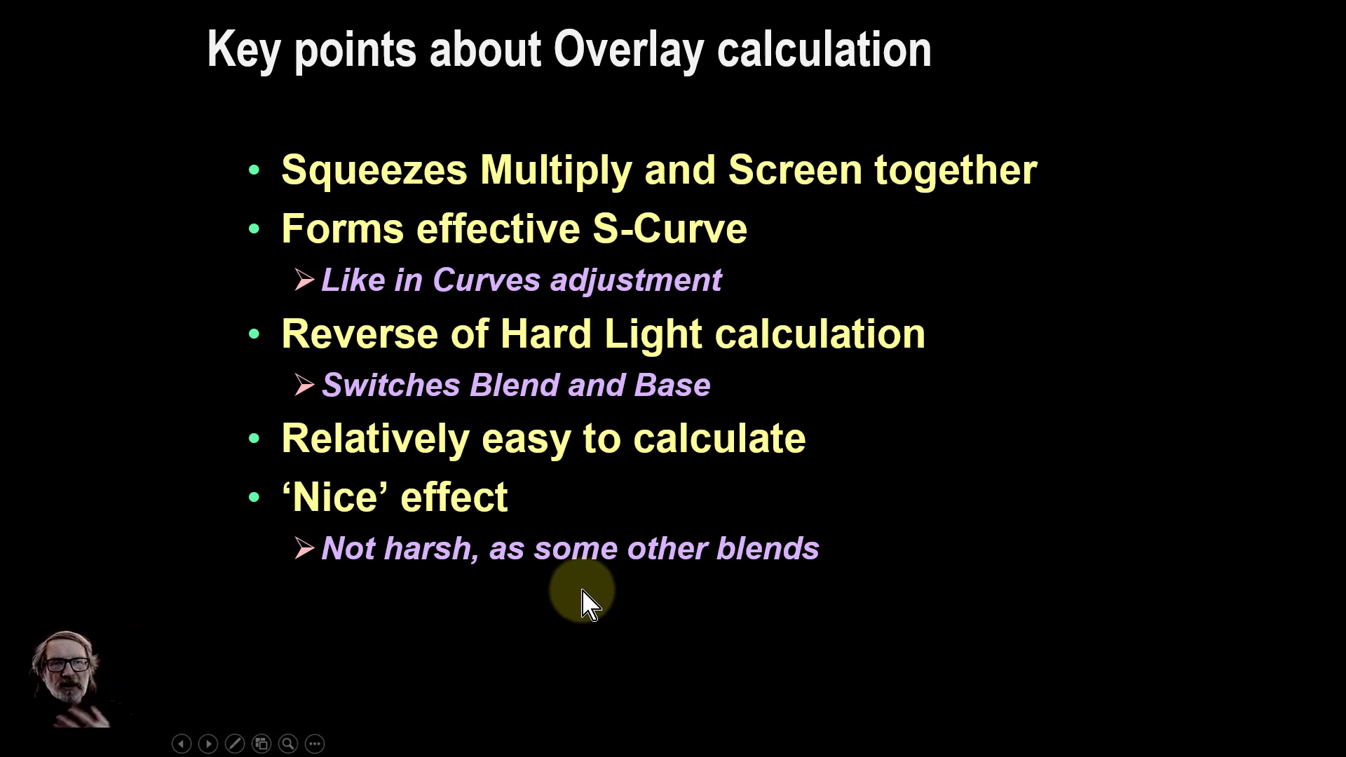
{"action": "mouse_move", "coordinate": [733, 592]}
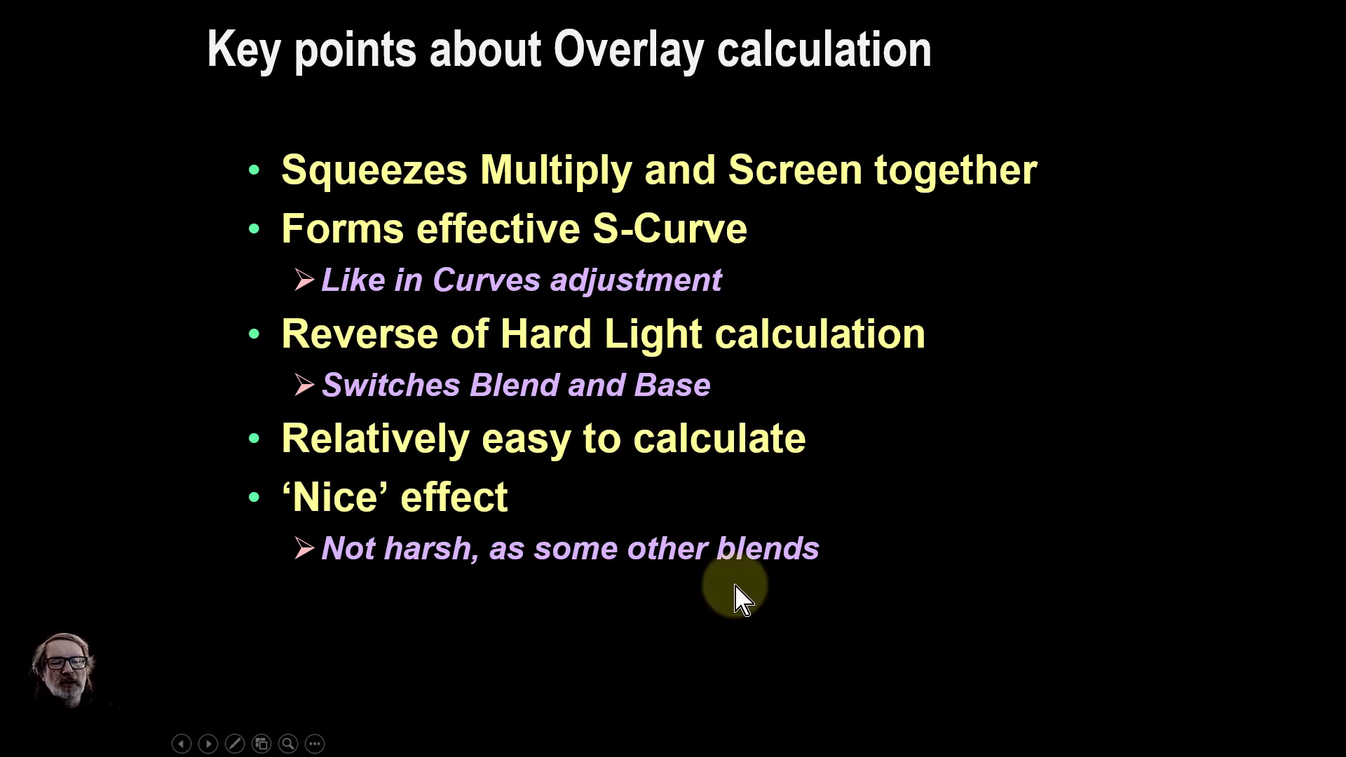
{"action": "mouse_move", "coordinate": [875, 300]}
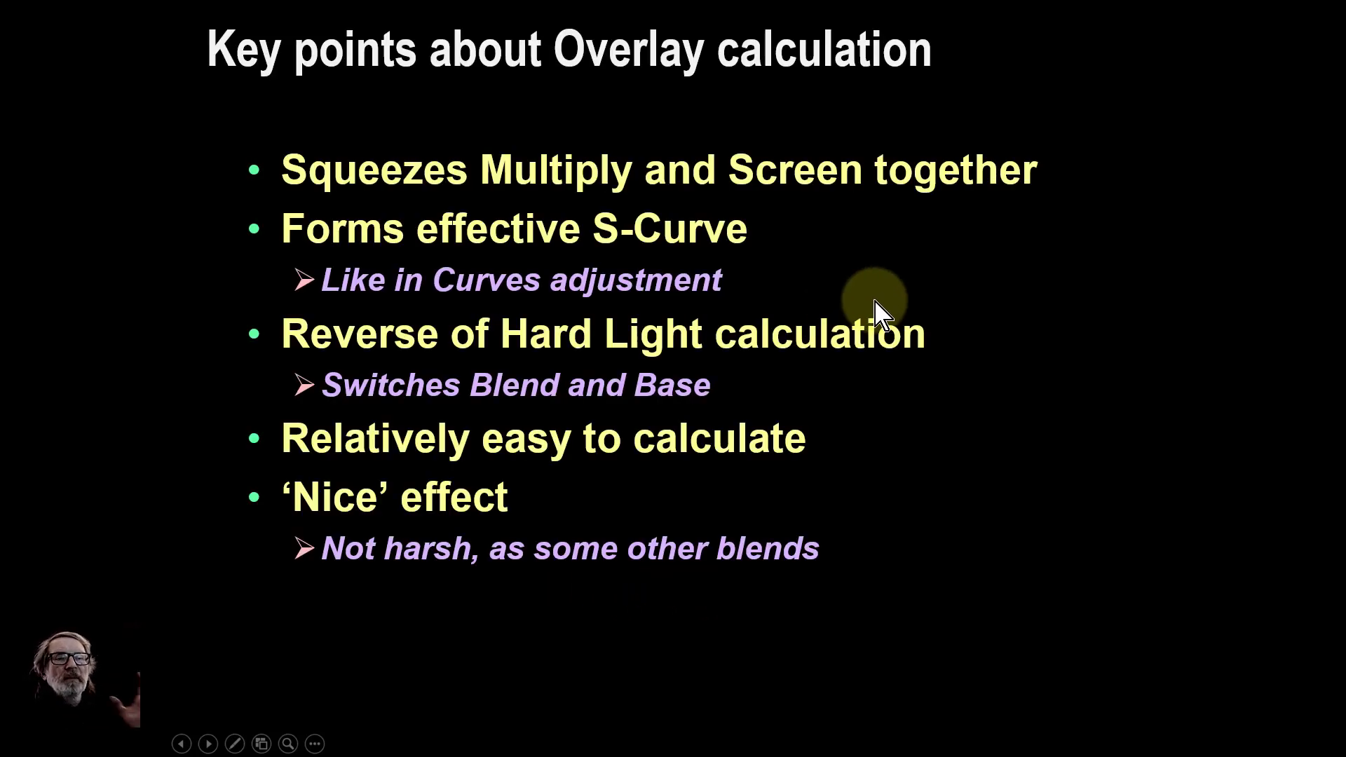
{"action": "mouse_move", "coordinate": [875, 309]}
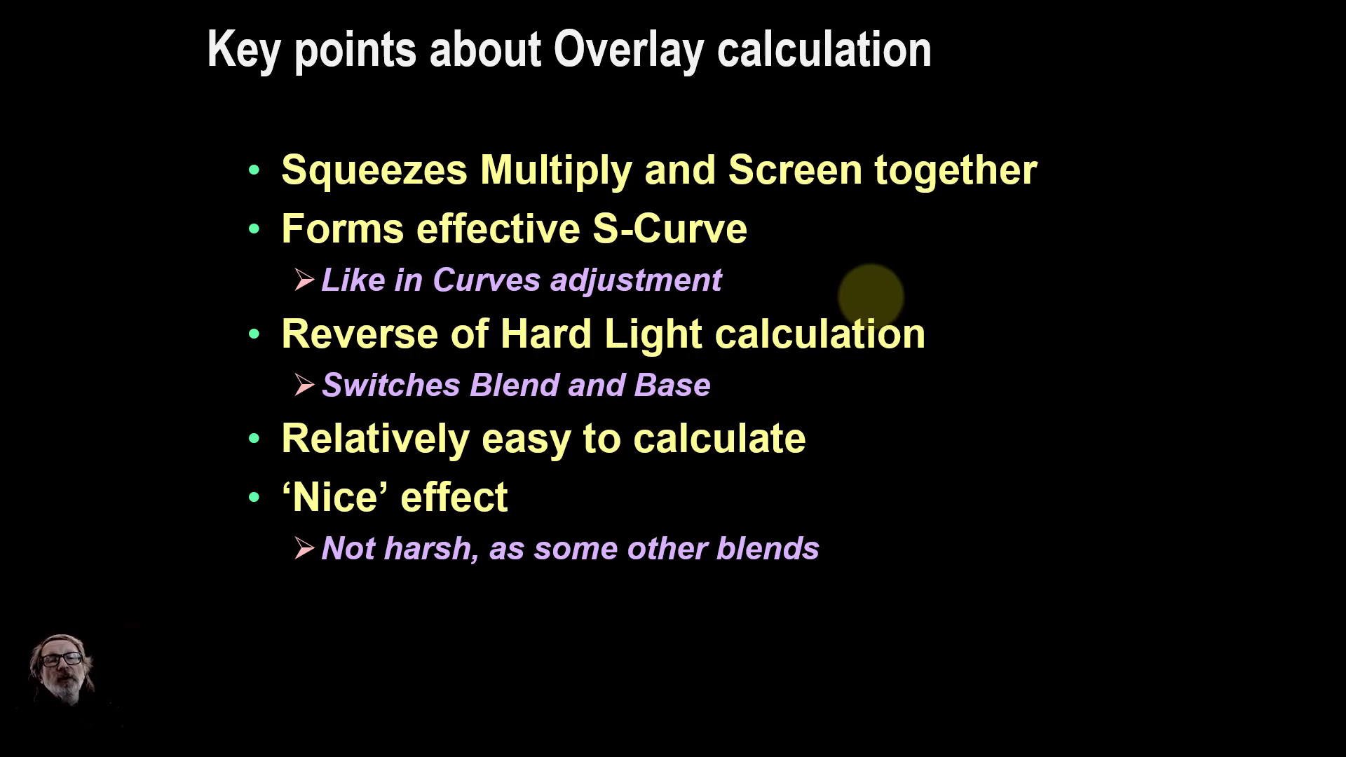